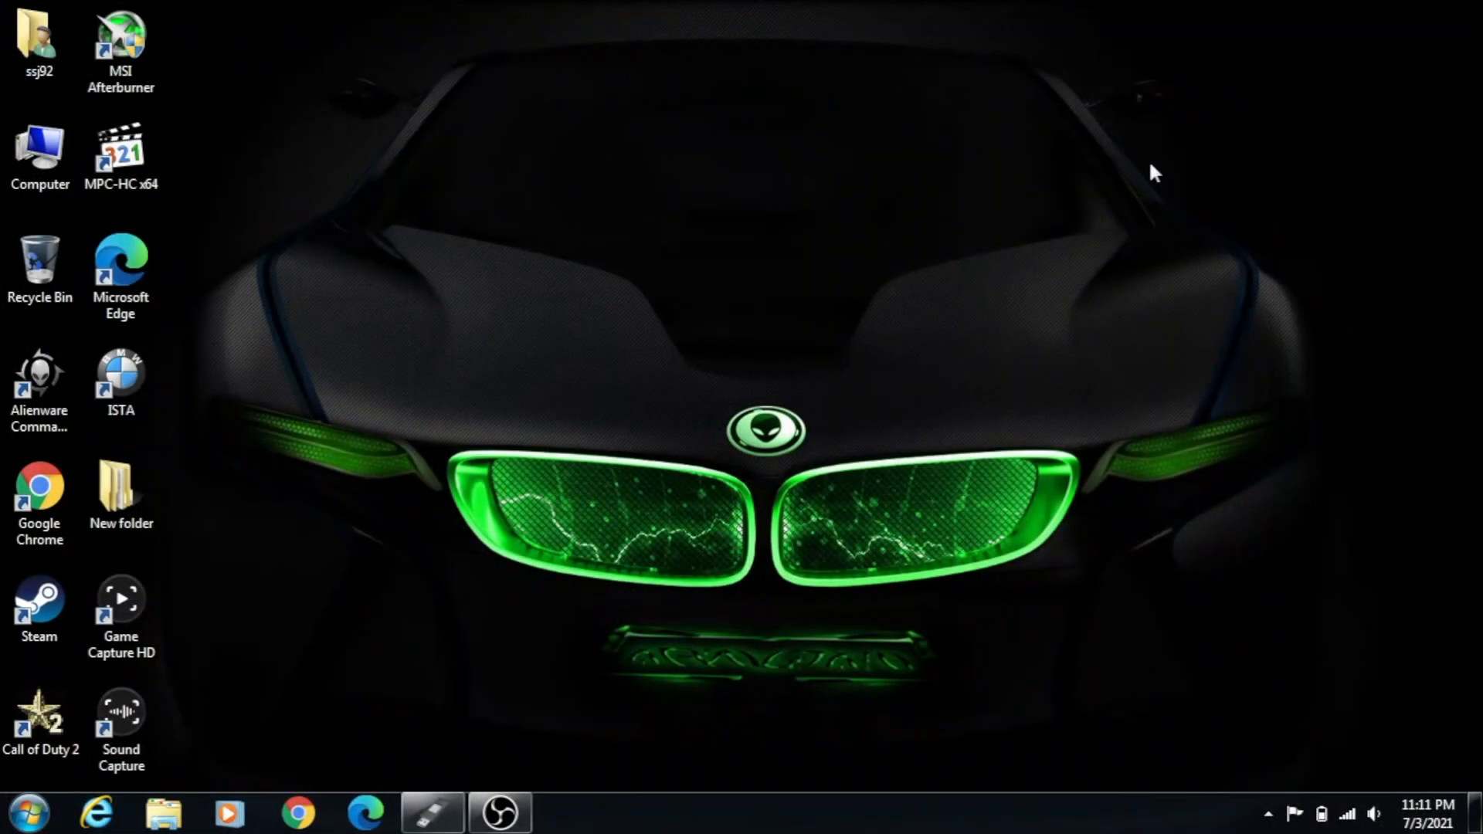
{"action": "mouse_move", "coordinate": [729, 422]}
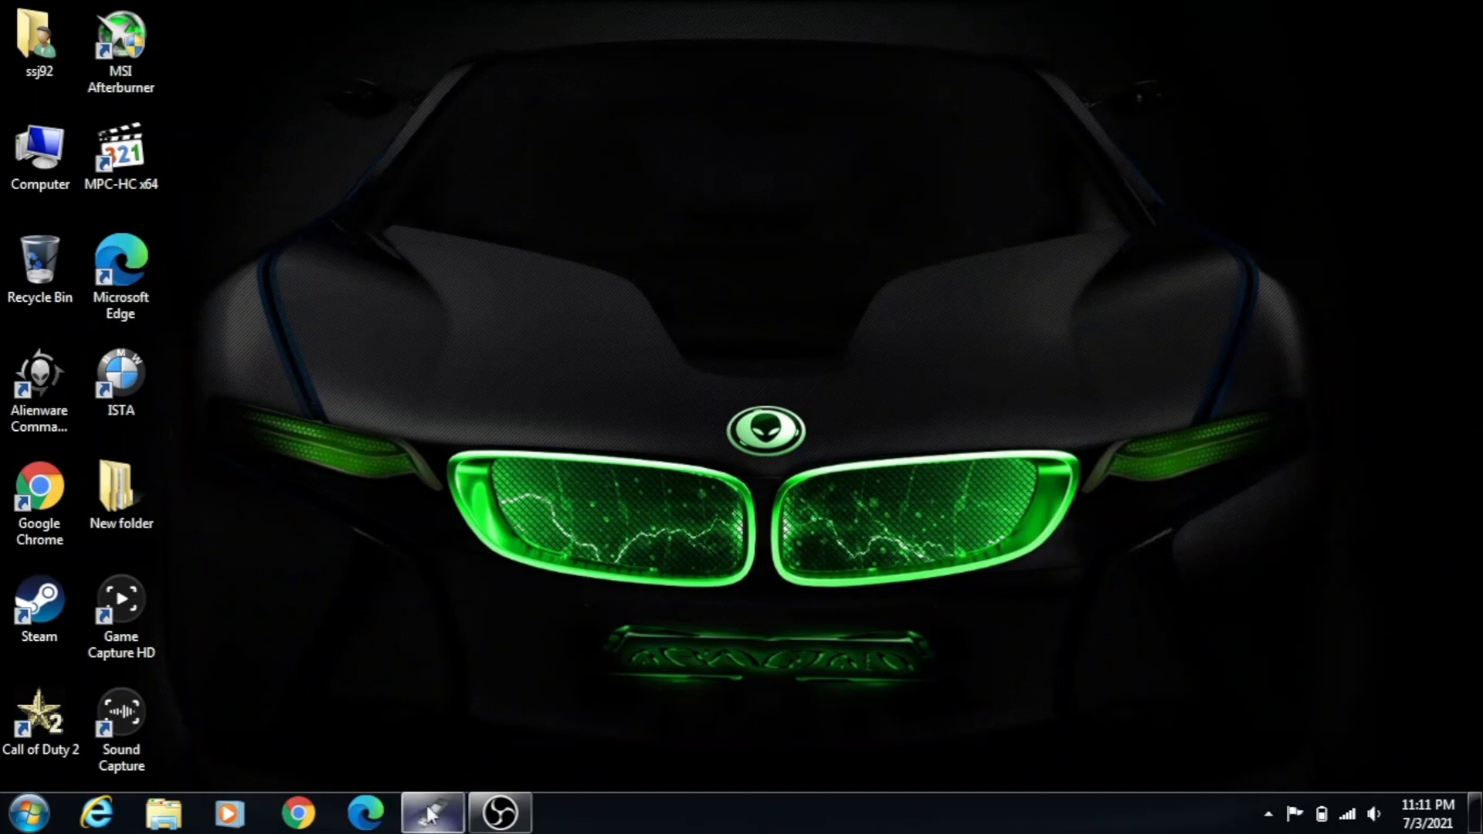
Launch Rufus from the taskbar so it detects the 8 GB W10X64 USB drive
{"action": "left_click", "coordinate": [432, 811]}
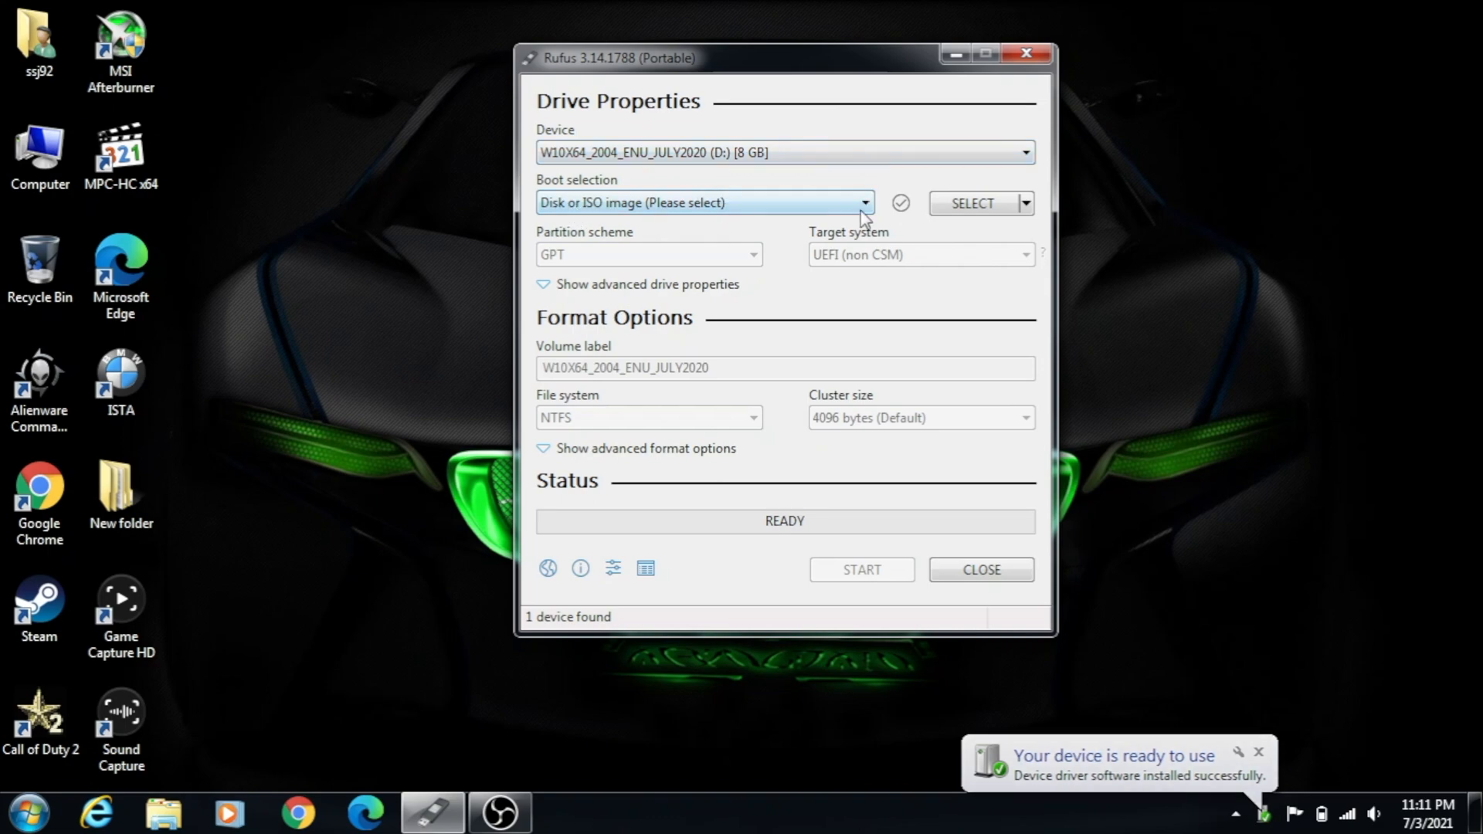
Load the Windows 11 Insider Preview ISO from Downloads as Rufus's boot image
{"action": "left_click", "coordinate": [972, 203]}
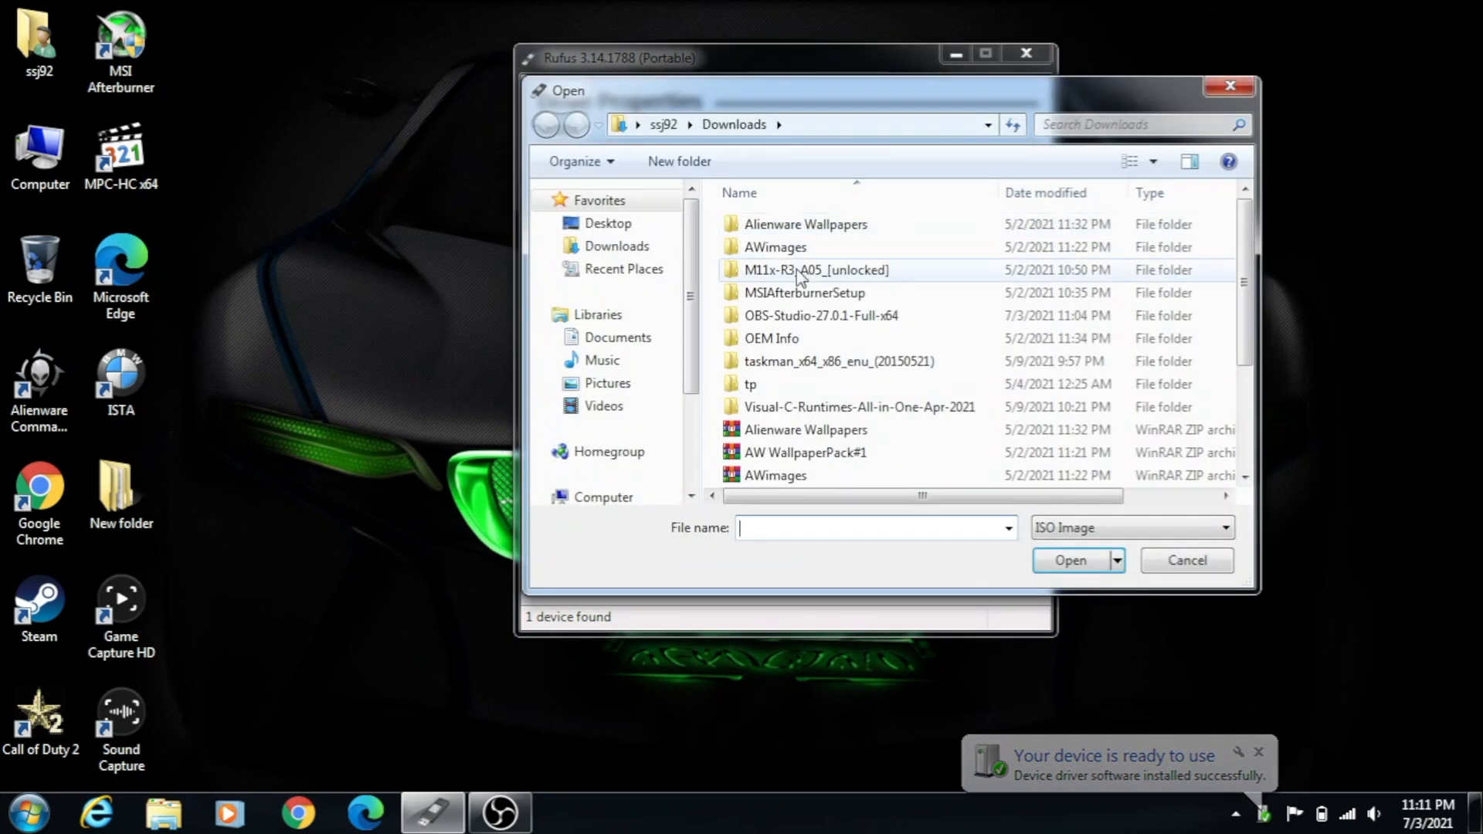
{"action": "scroll", "scroll_direction": "down", "scroll_amount": 3}
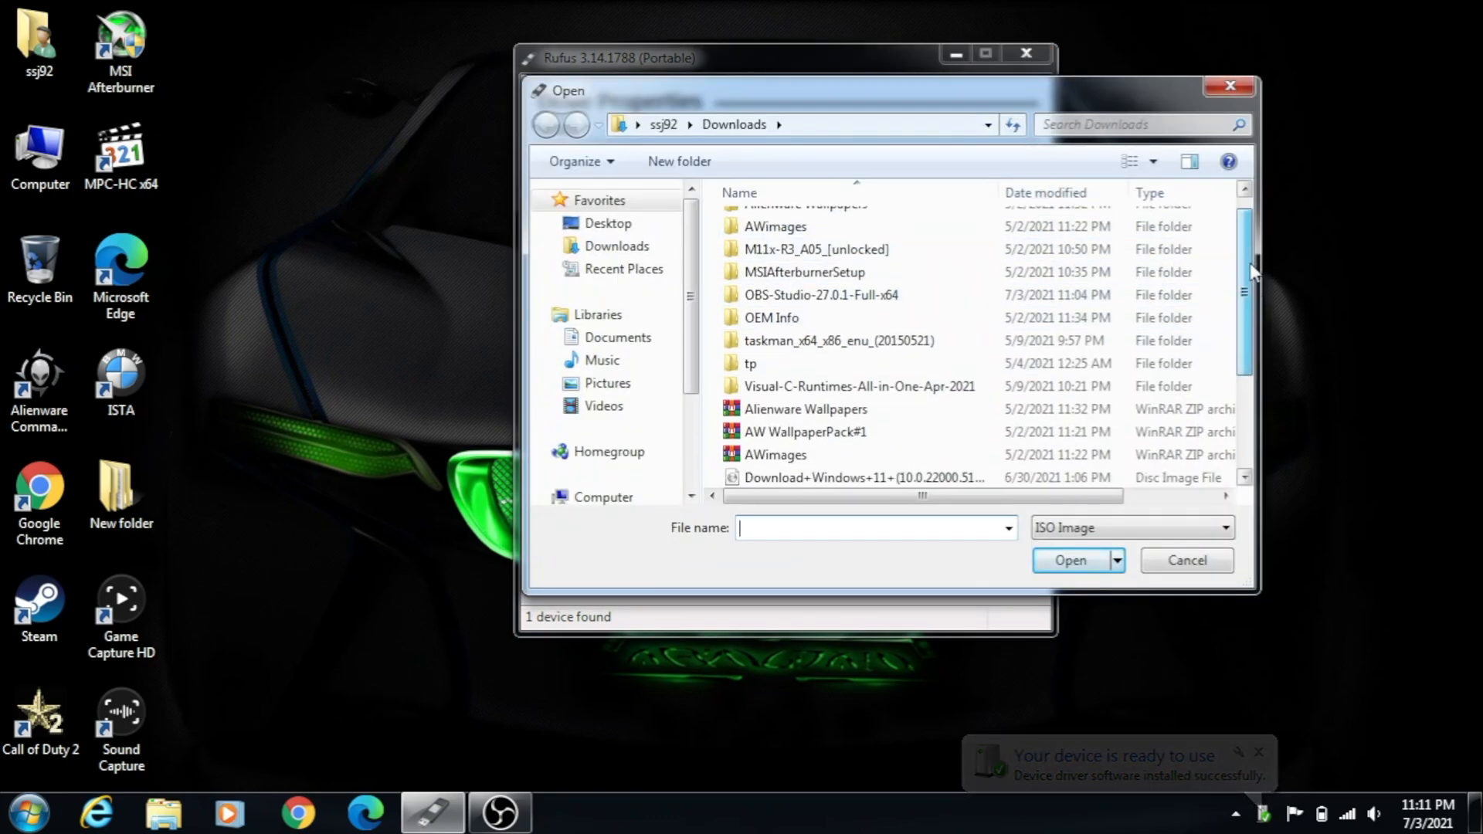
{"action": "left_click", "coordinate": [860, 337]}
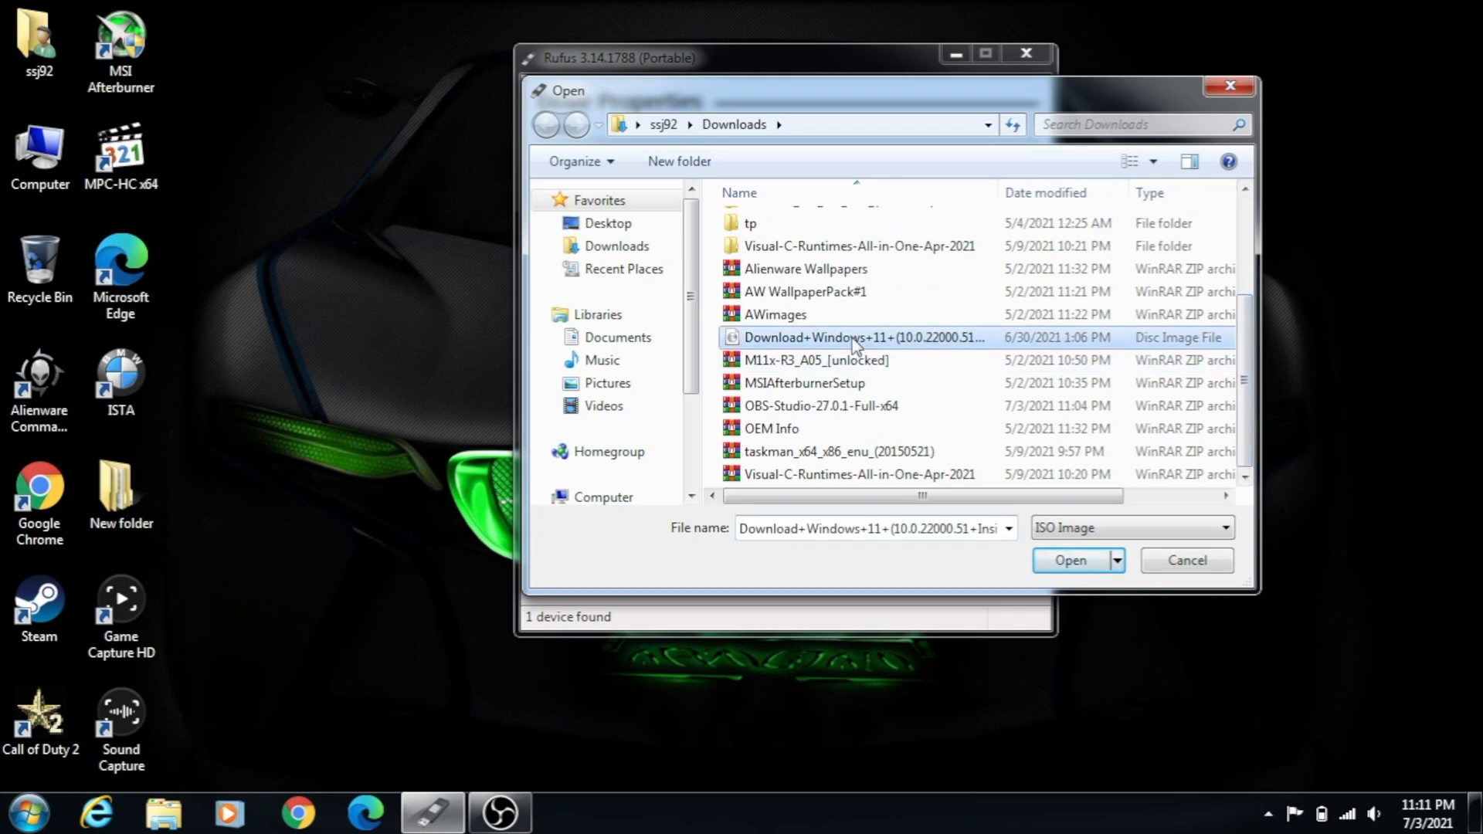
{"action": "left_click", "coordinate": [1069, 560]}
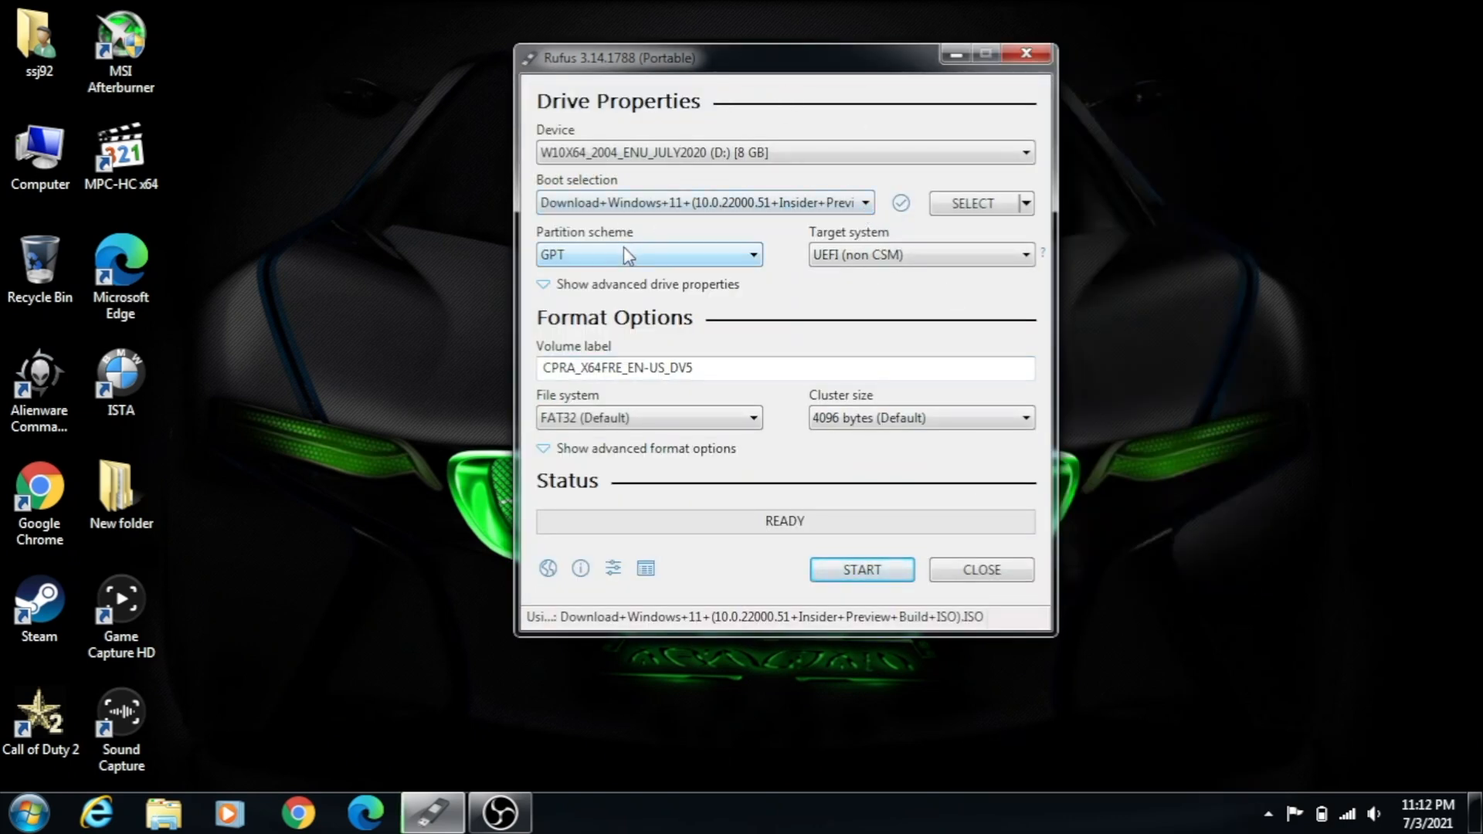
{"action": "mouse_move", "coordinate": [884, 263]}
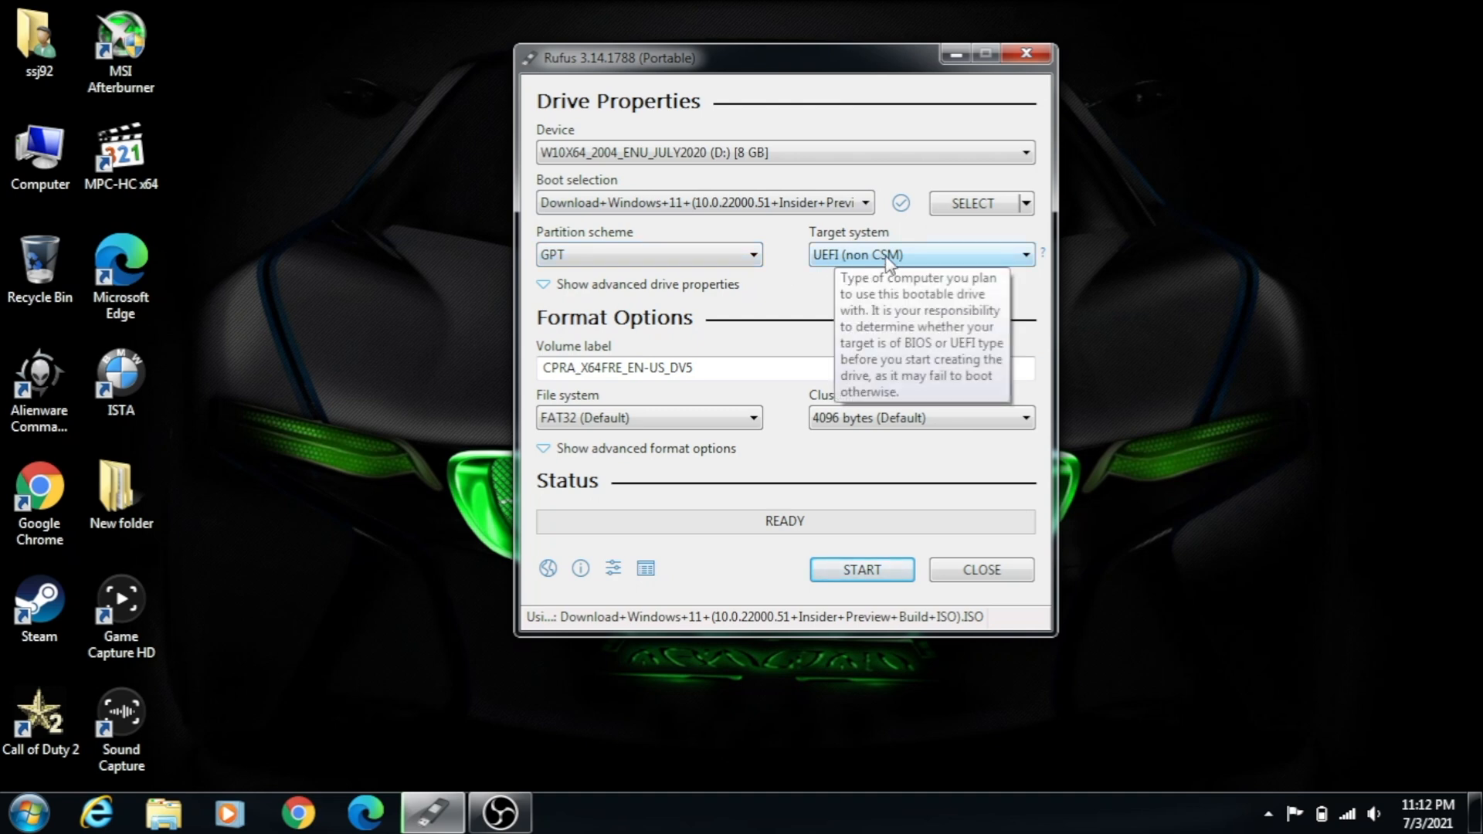
{"action": "mouse_move", "coordinate": [831, 262]}
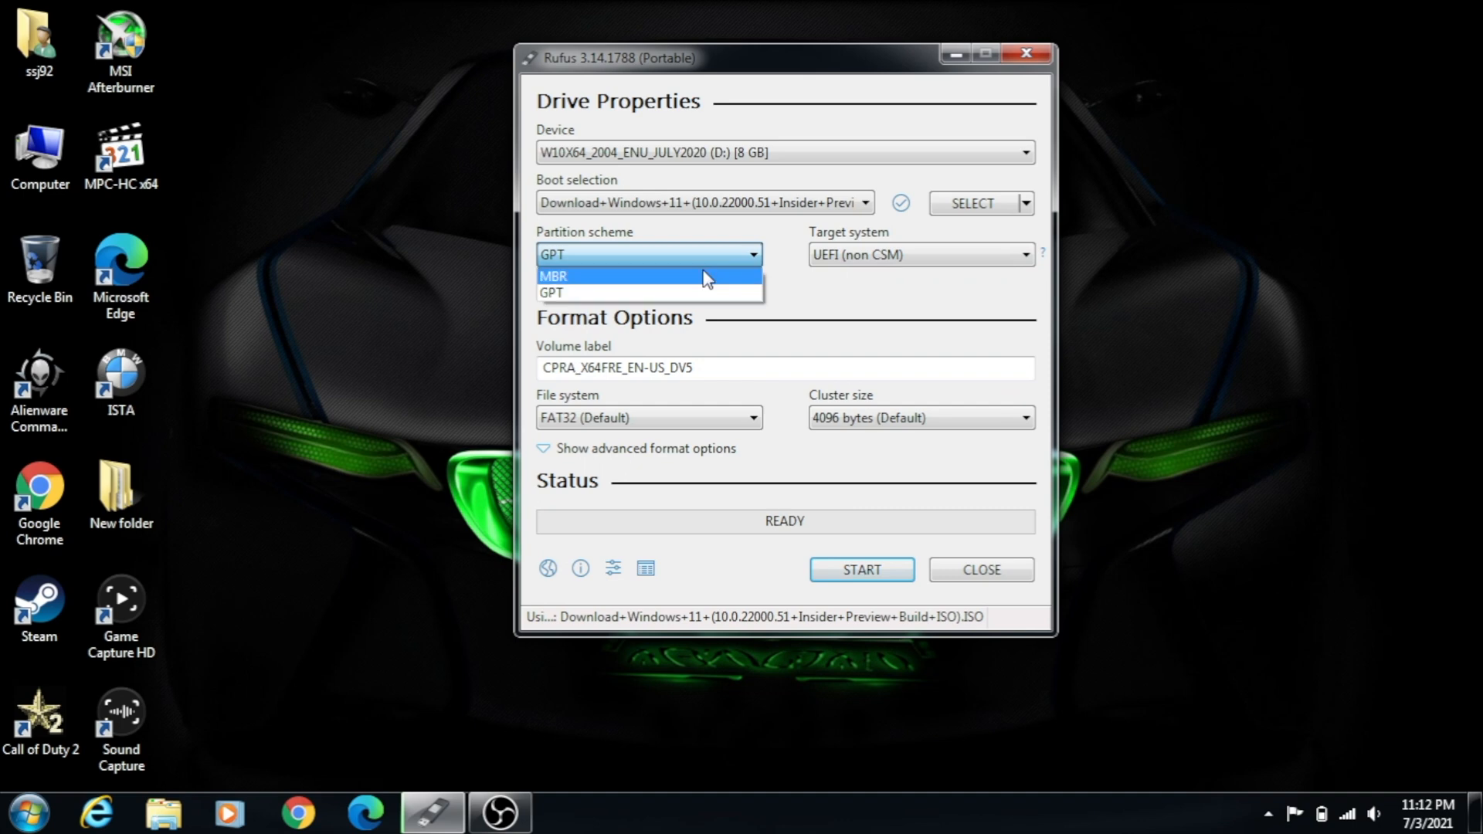
Choose MBR as the partition scheme, making the target BIOS (or UEFI-CSM) with NTFS
{"action": "left_click", "coordinate": [649, 275]}
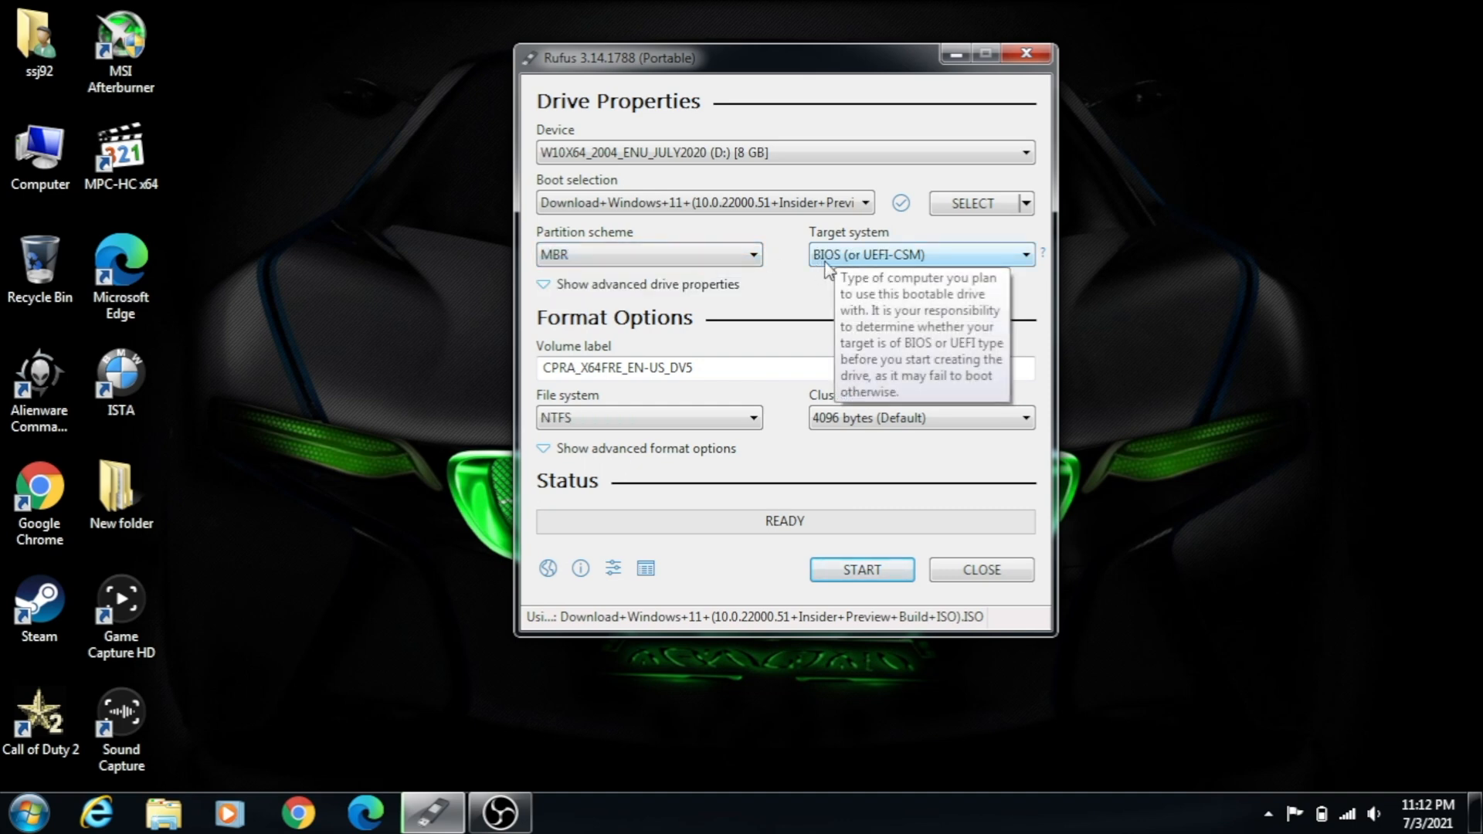
{"action": "mouse_move", "coordinate": [662, 480]}
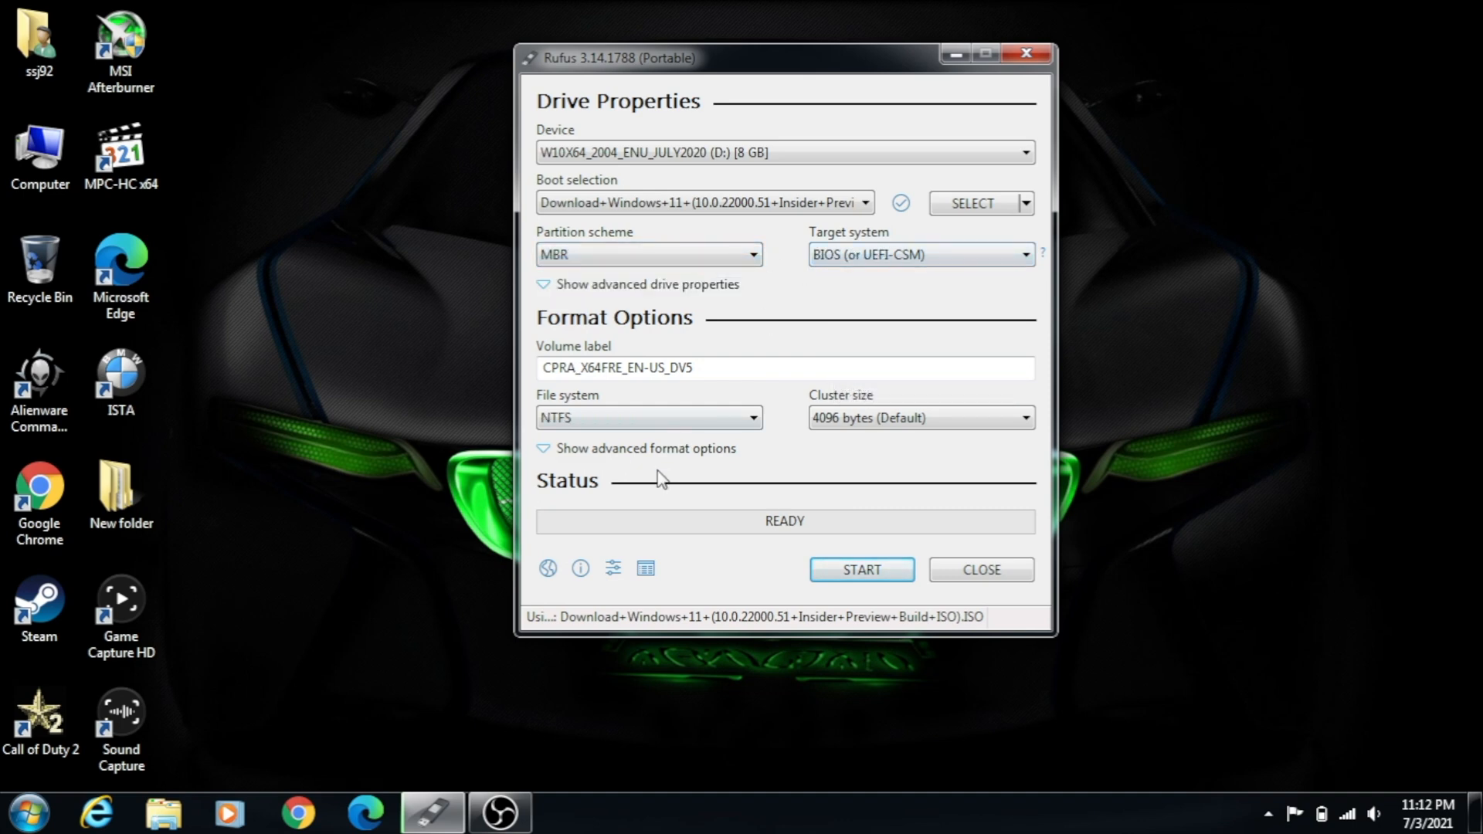
{"action": "mouse_move", "coordinate": [799, 610]}
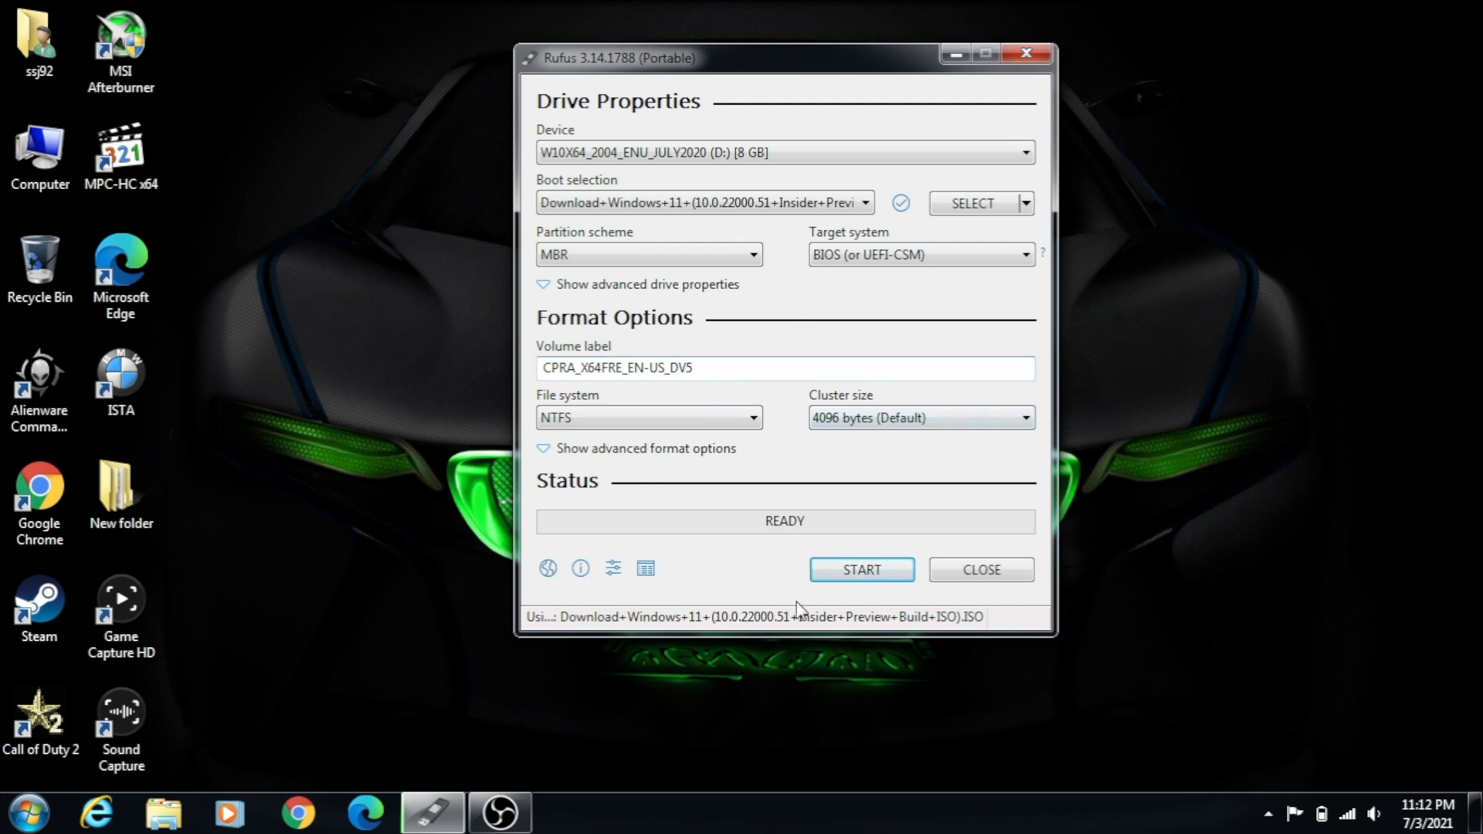
Start writing the Windows 11 image and accept the data-erase warning, waiting for READY
{"action": "left_click", "coordinate": [859, 569]}
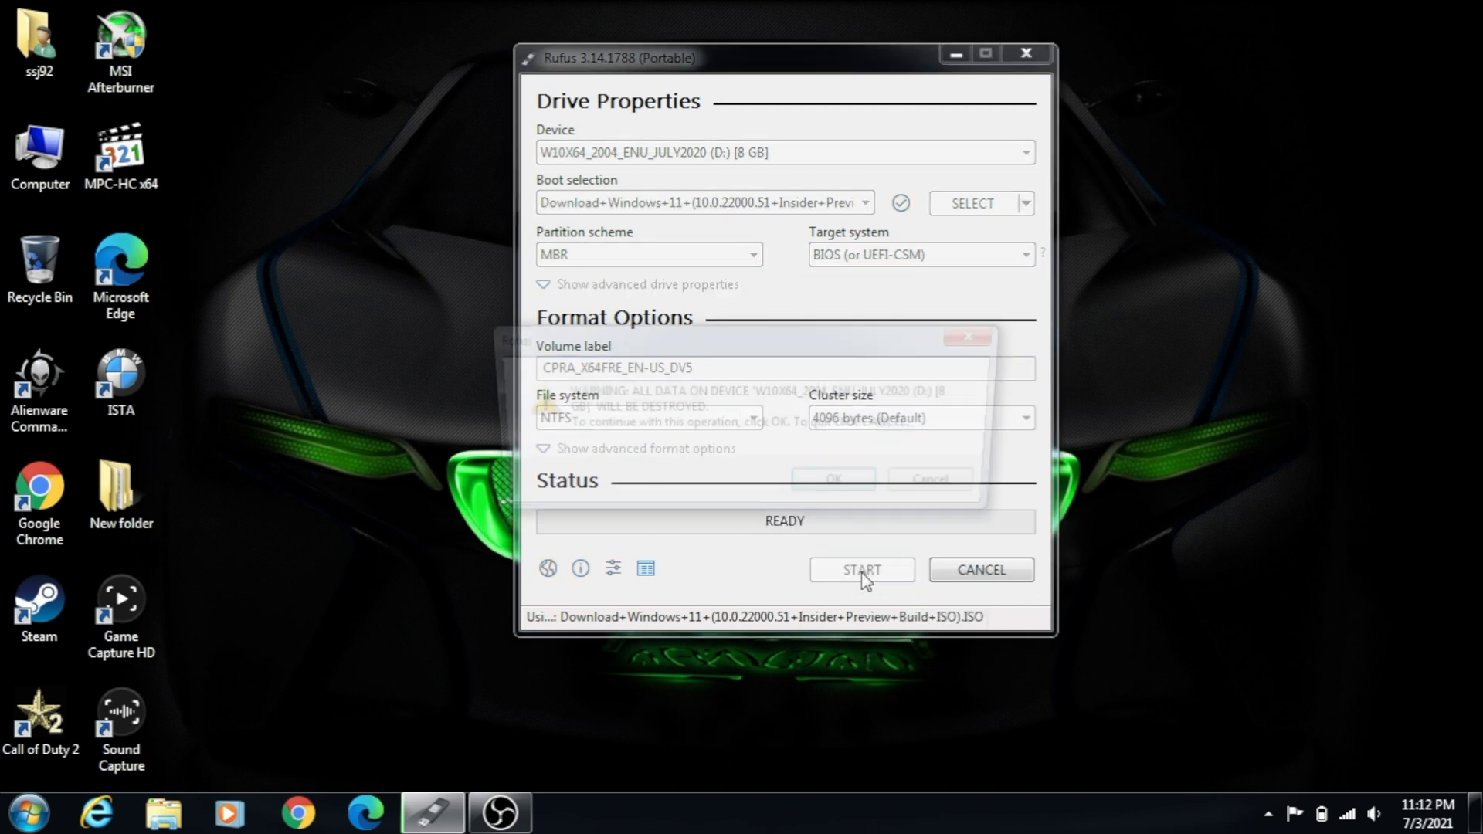
{"action": "left_click", "coordinate": [860, 569]}
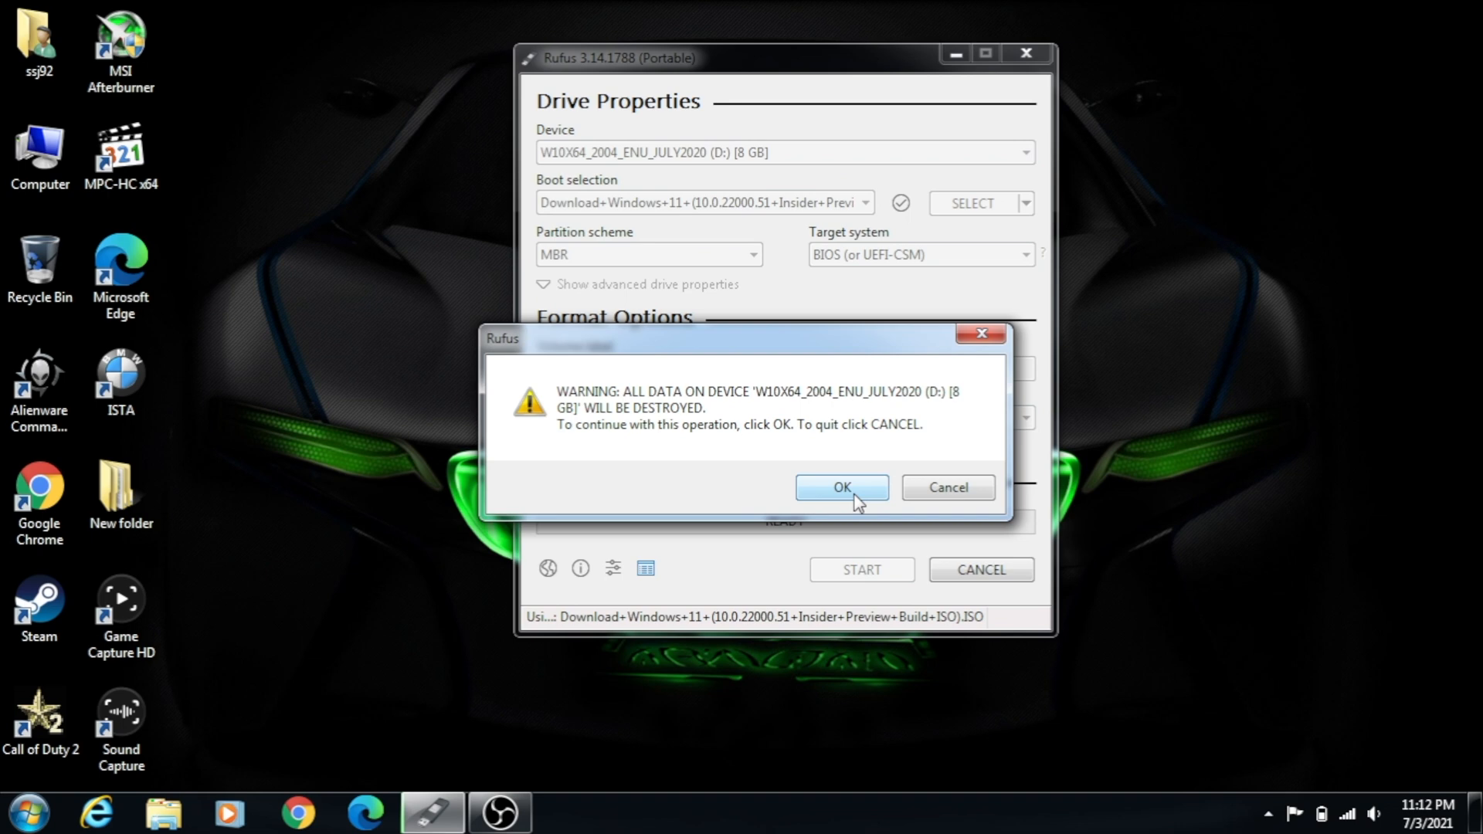
{"action": "left_click", "coordinate": [840, 488]}
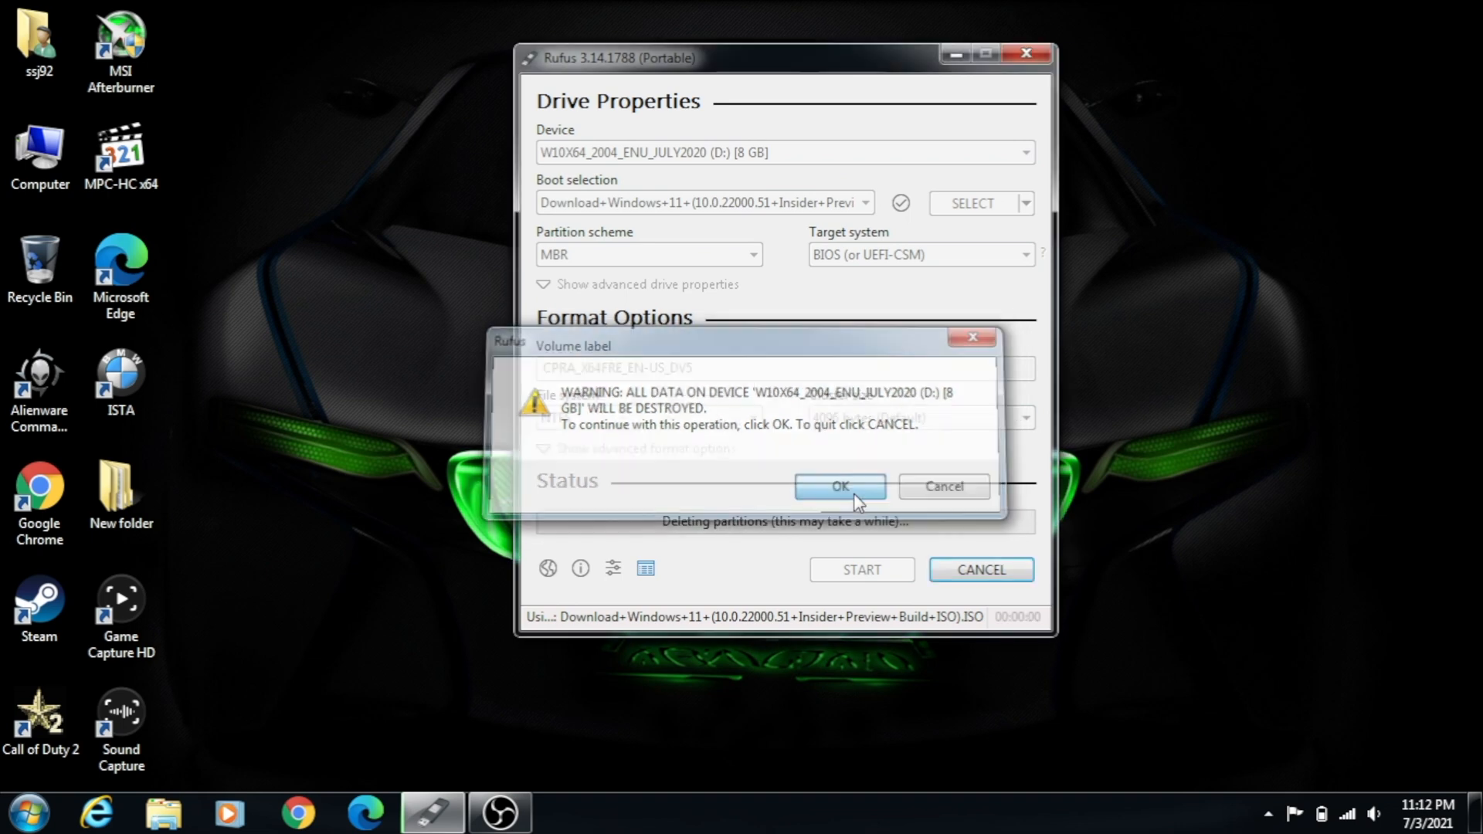
{"action": "left_click", "coordinate": [838, 486]}
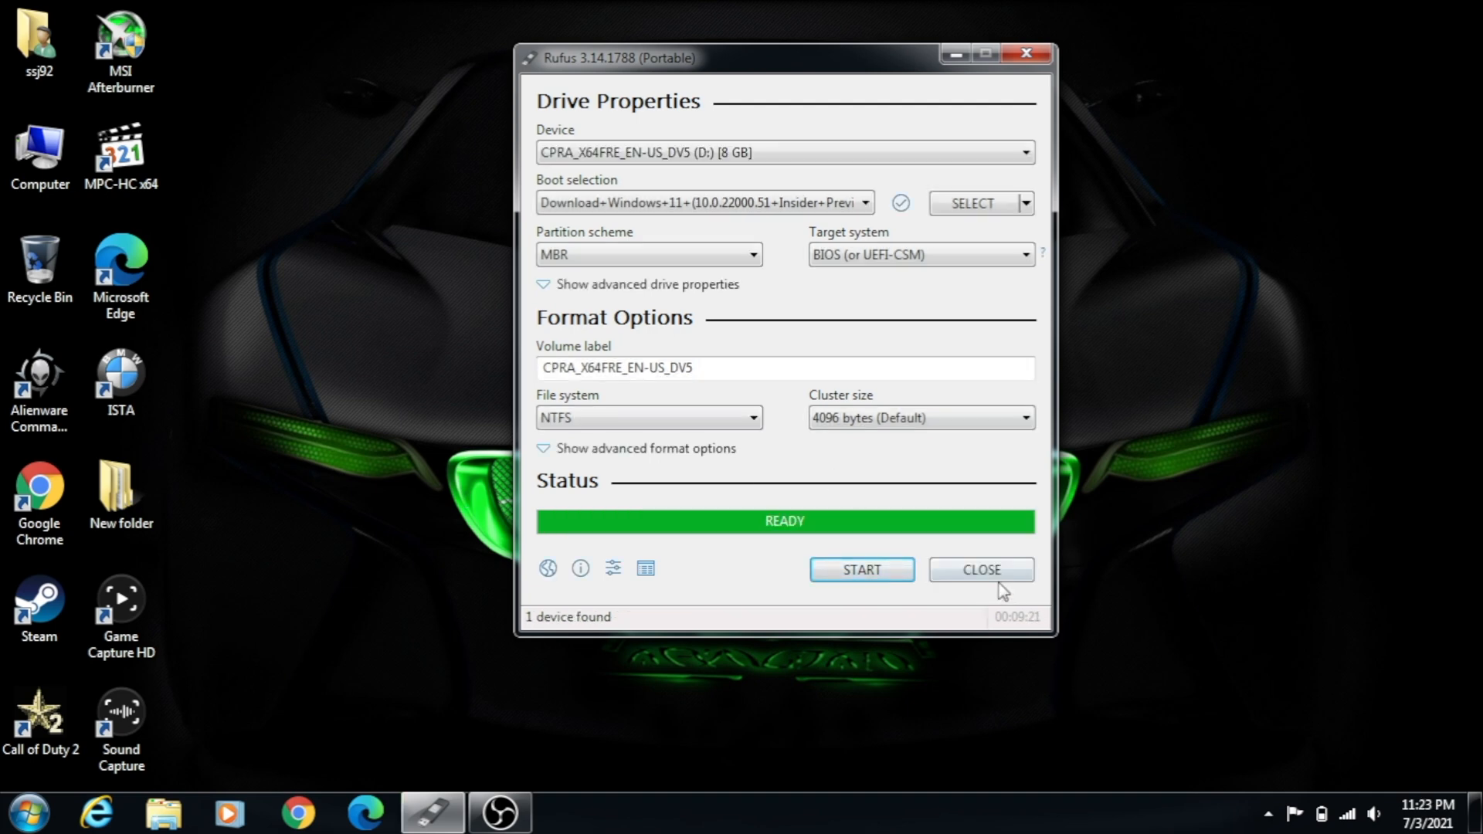
Open Notepad and type the Windows Registry Editor header with LabConfig BypassTPMCheck and BypassSecureBootCheck values
{"action": "left_click", "coordinate": [29, 812]}
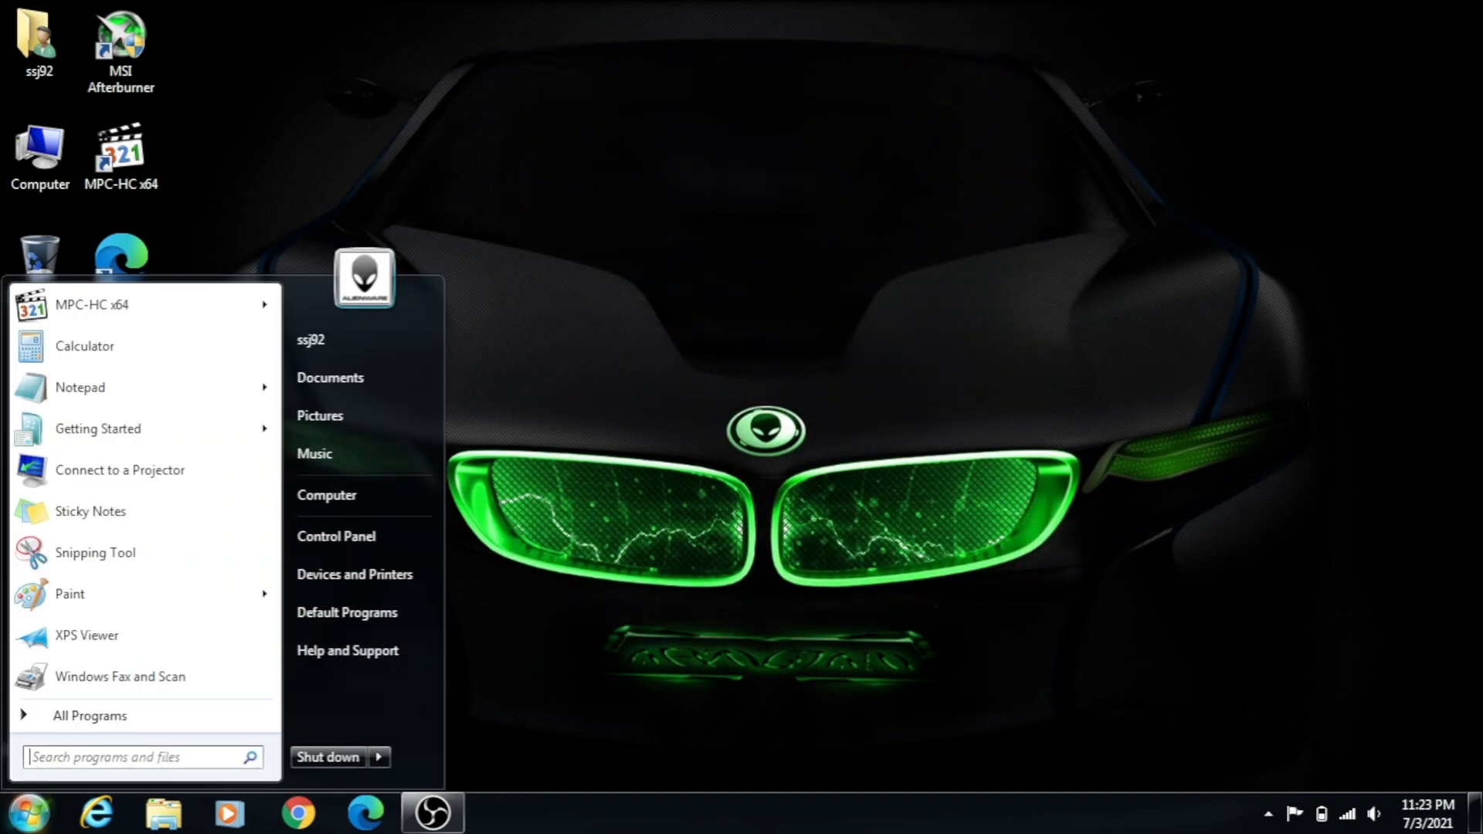
{"action": "left_click", "coordinate": [80, 387]}
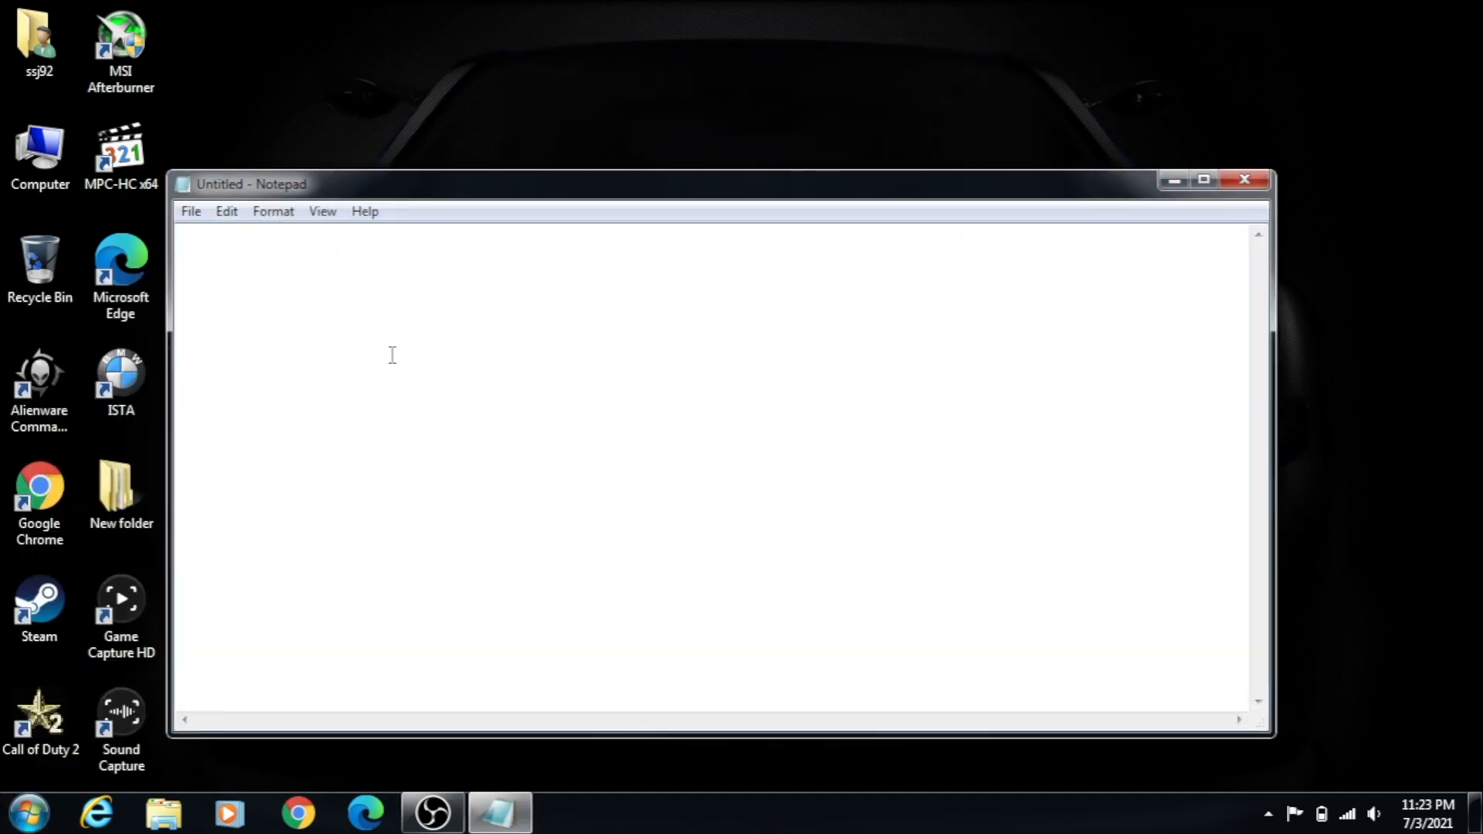
{"action": "type", "text": "W"}
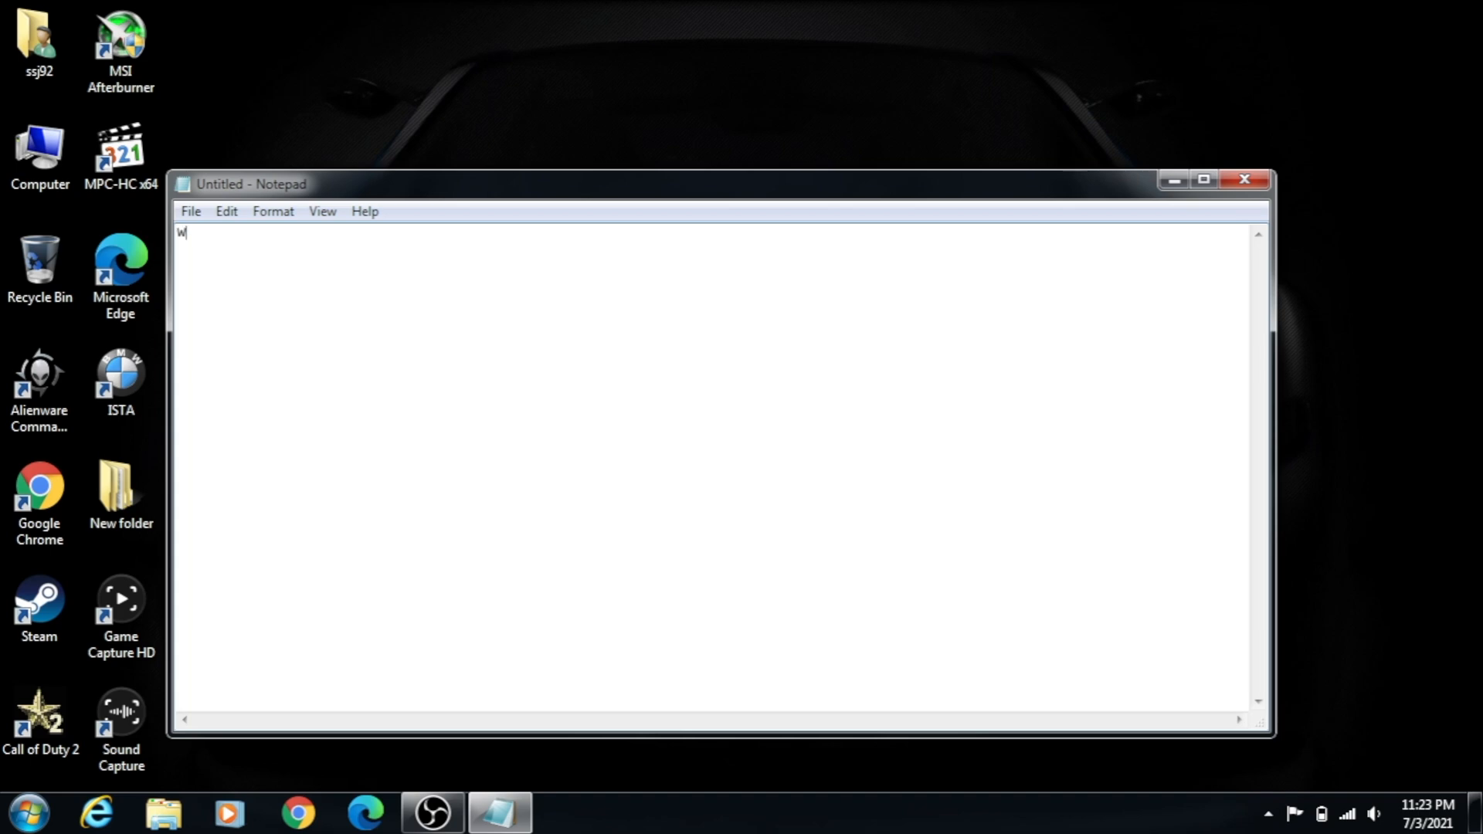
{"action": "type", "text": "indo"}
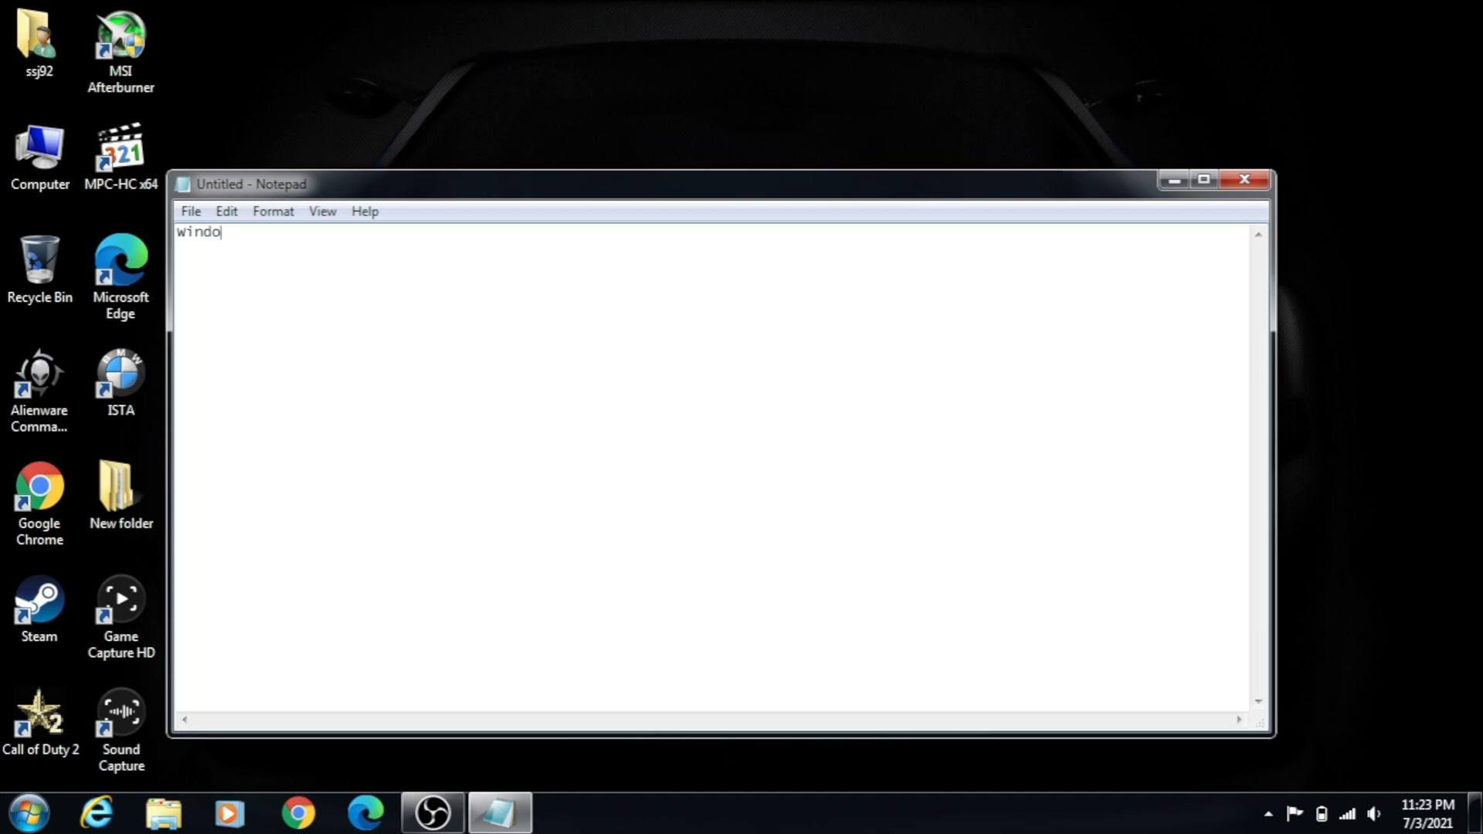
{"action": "type", "text": "ws Registry Editor Version 5.00"}
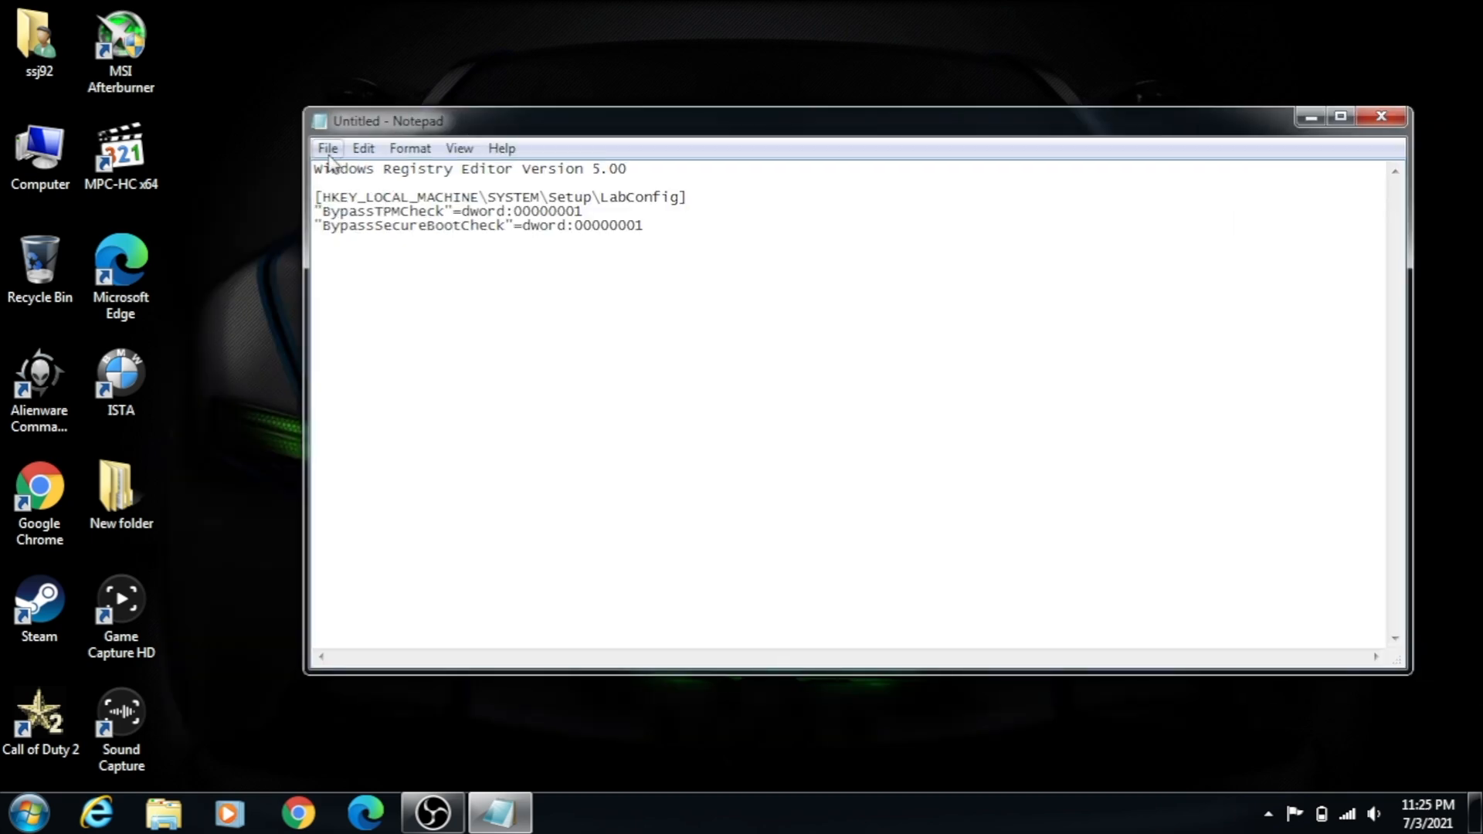
Save the note to the desktop as bypass.reg with All Files type
{"action": "left_click", "coordinate": [327, 148]}
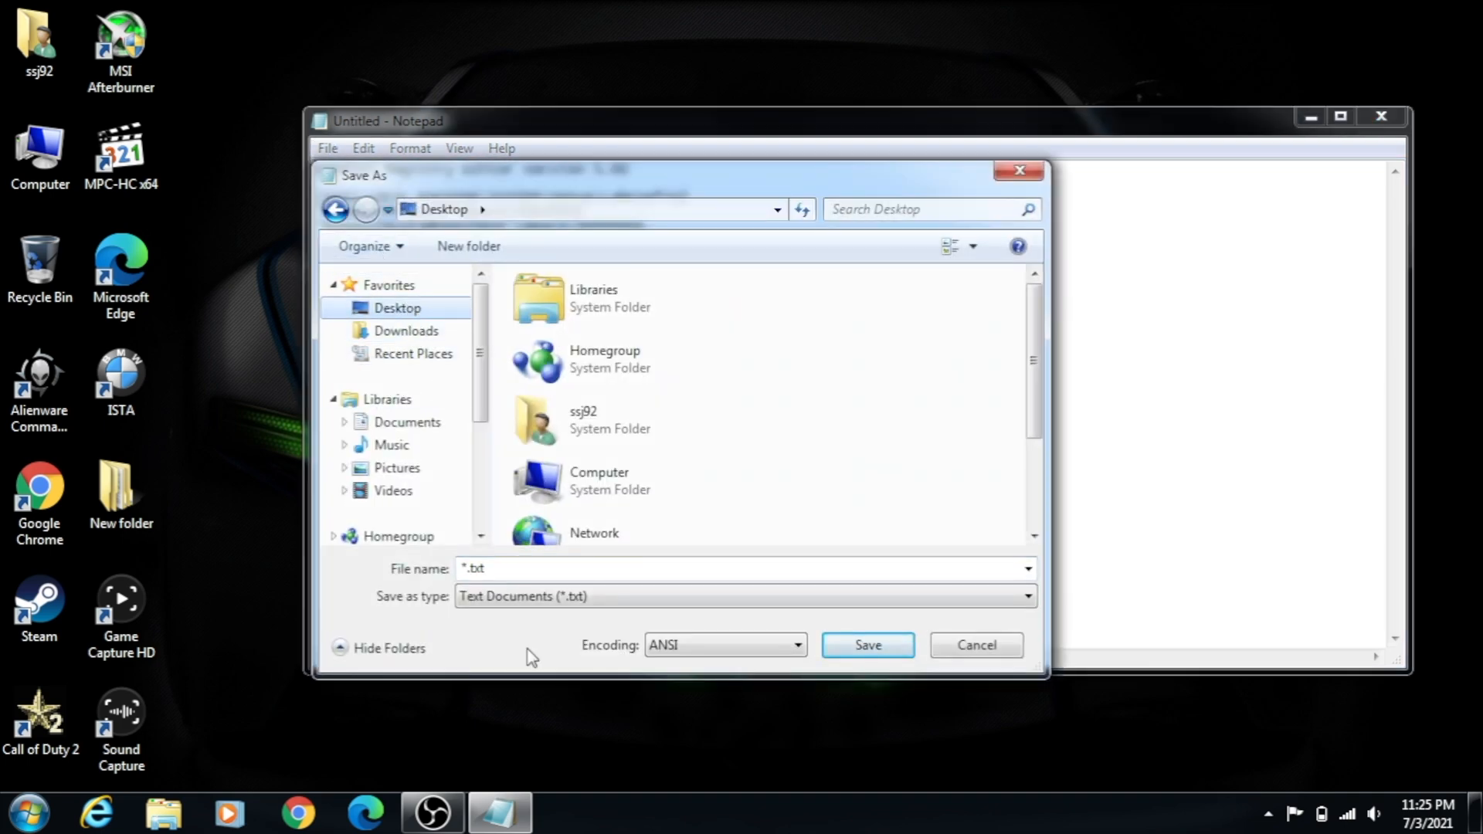
{"action": "left_click", "coordinate": [743, 595]}
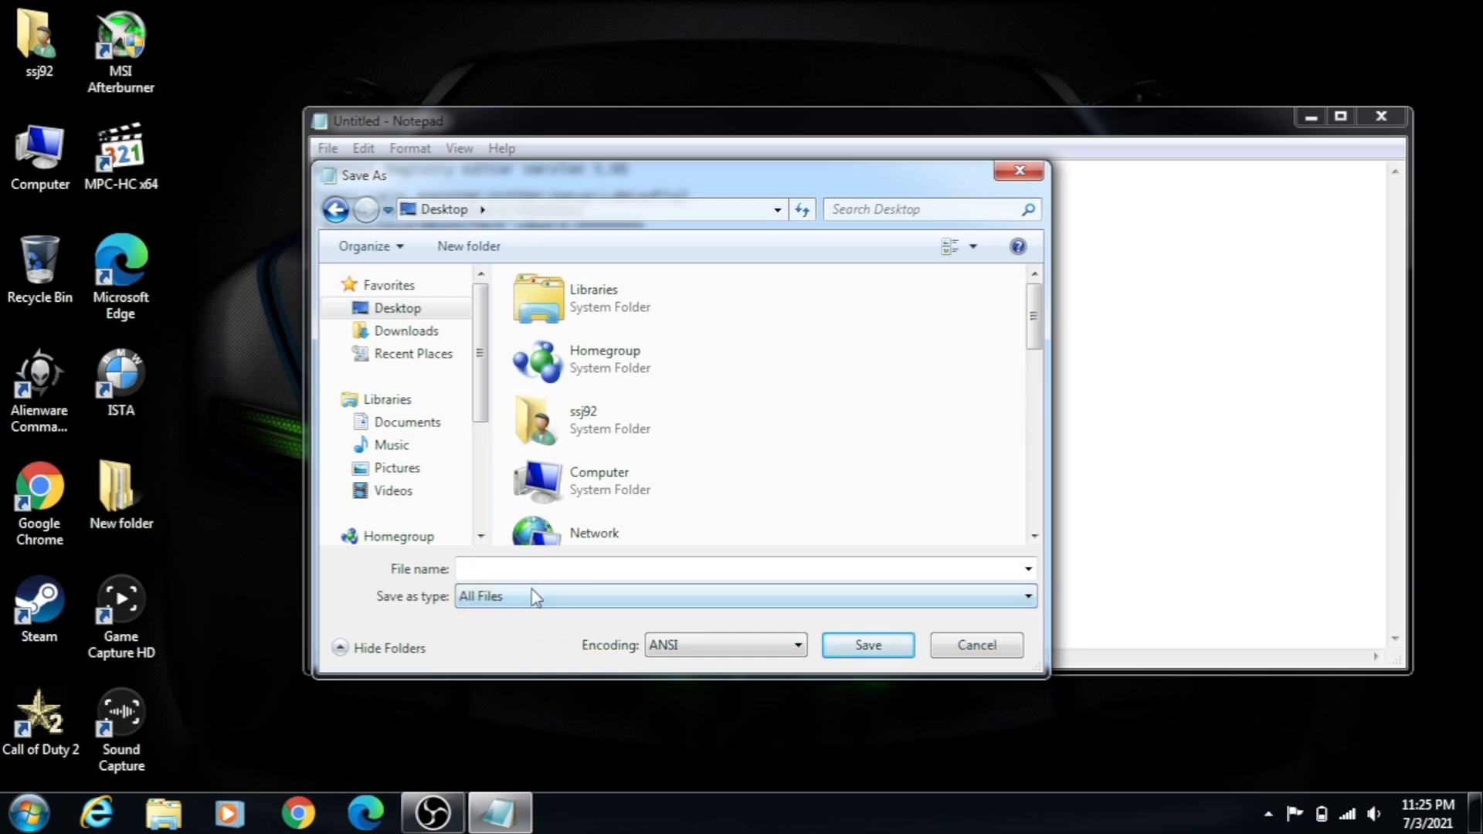
{"action": "type", "text": "byp"}
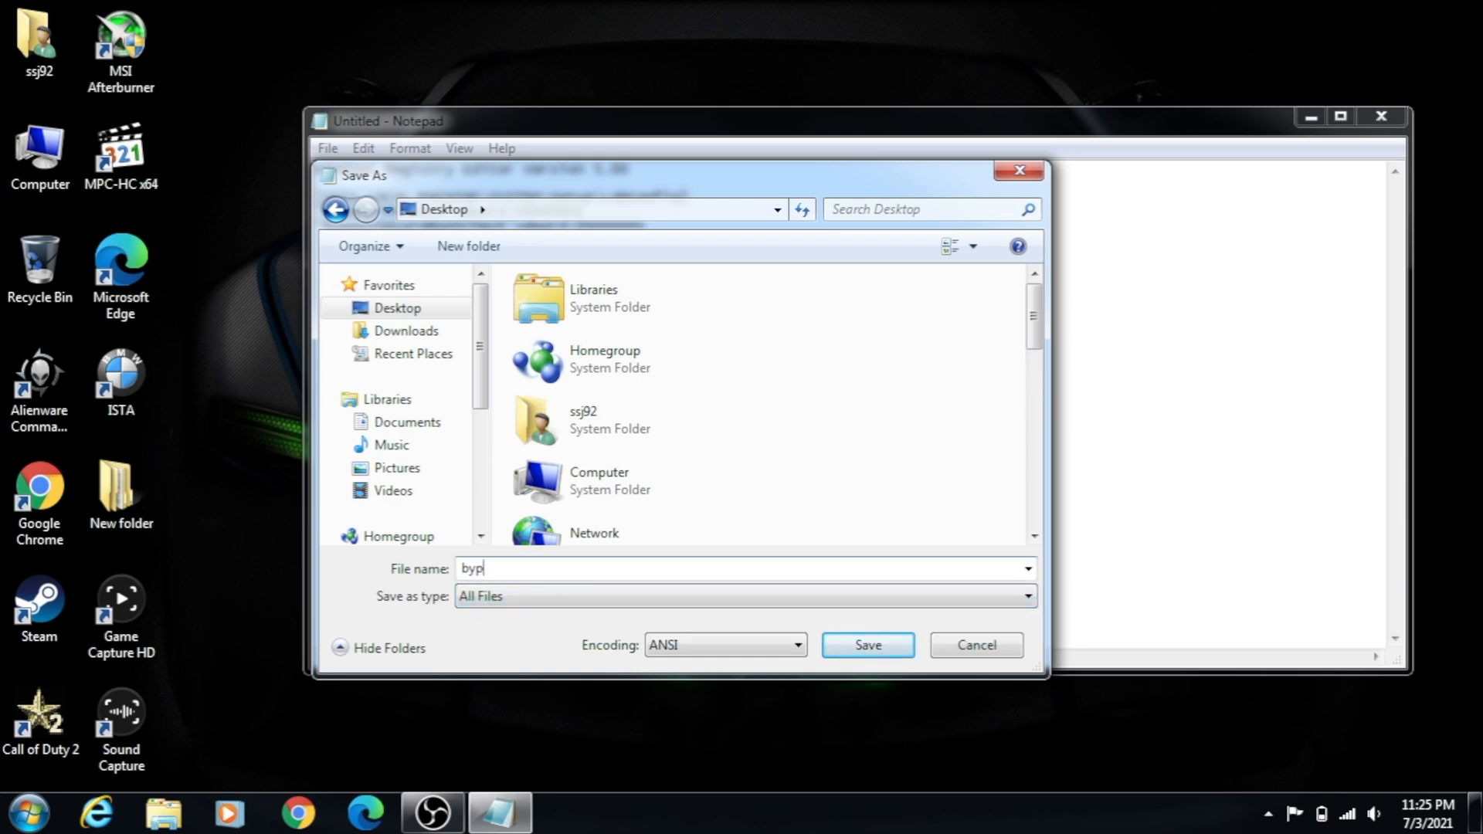
{"action": "type", "text": "ass.reg"}
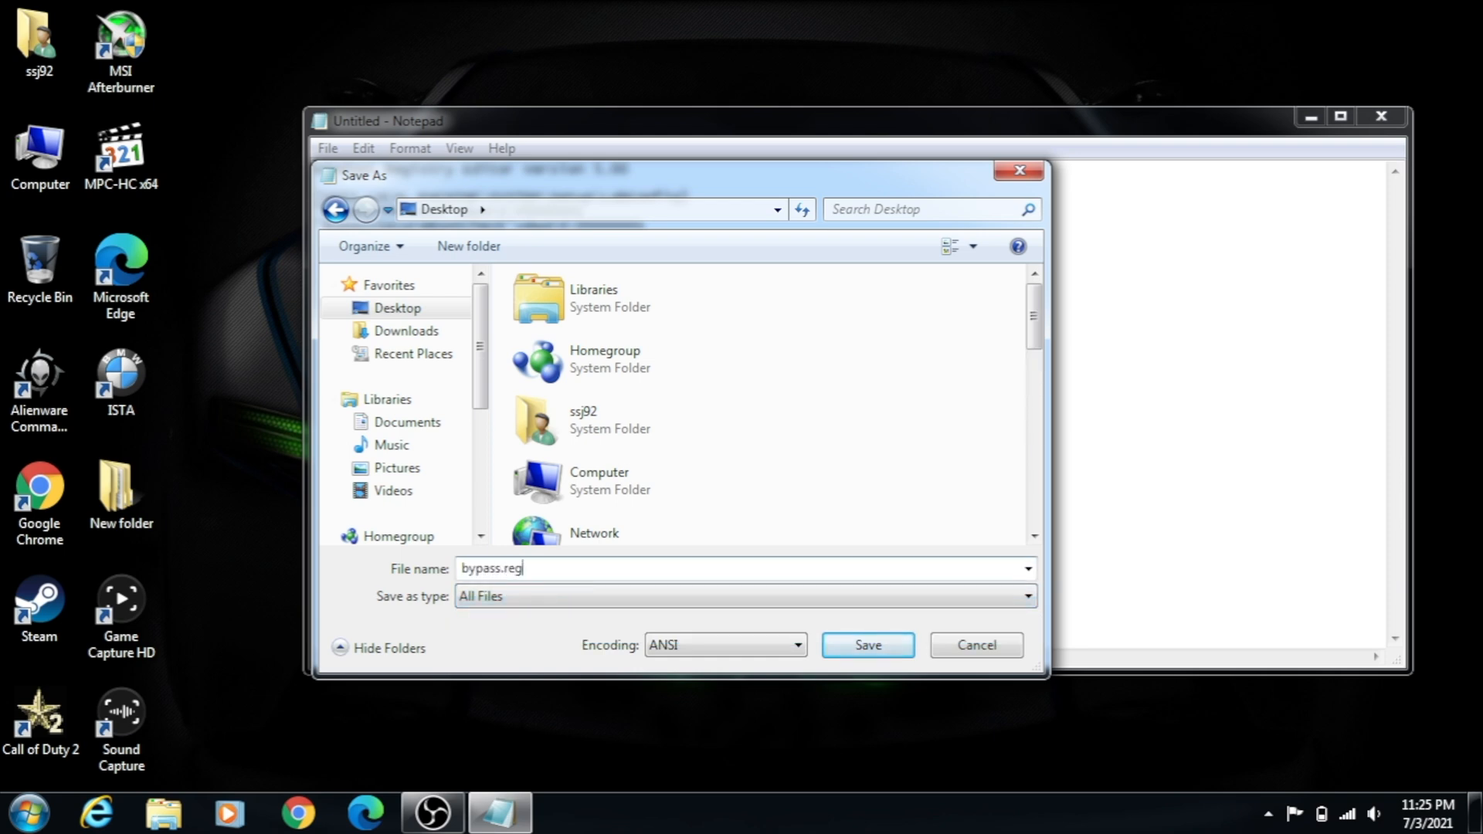
{"action": "mouse_move", "coordinate": [867, 645]}
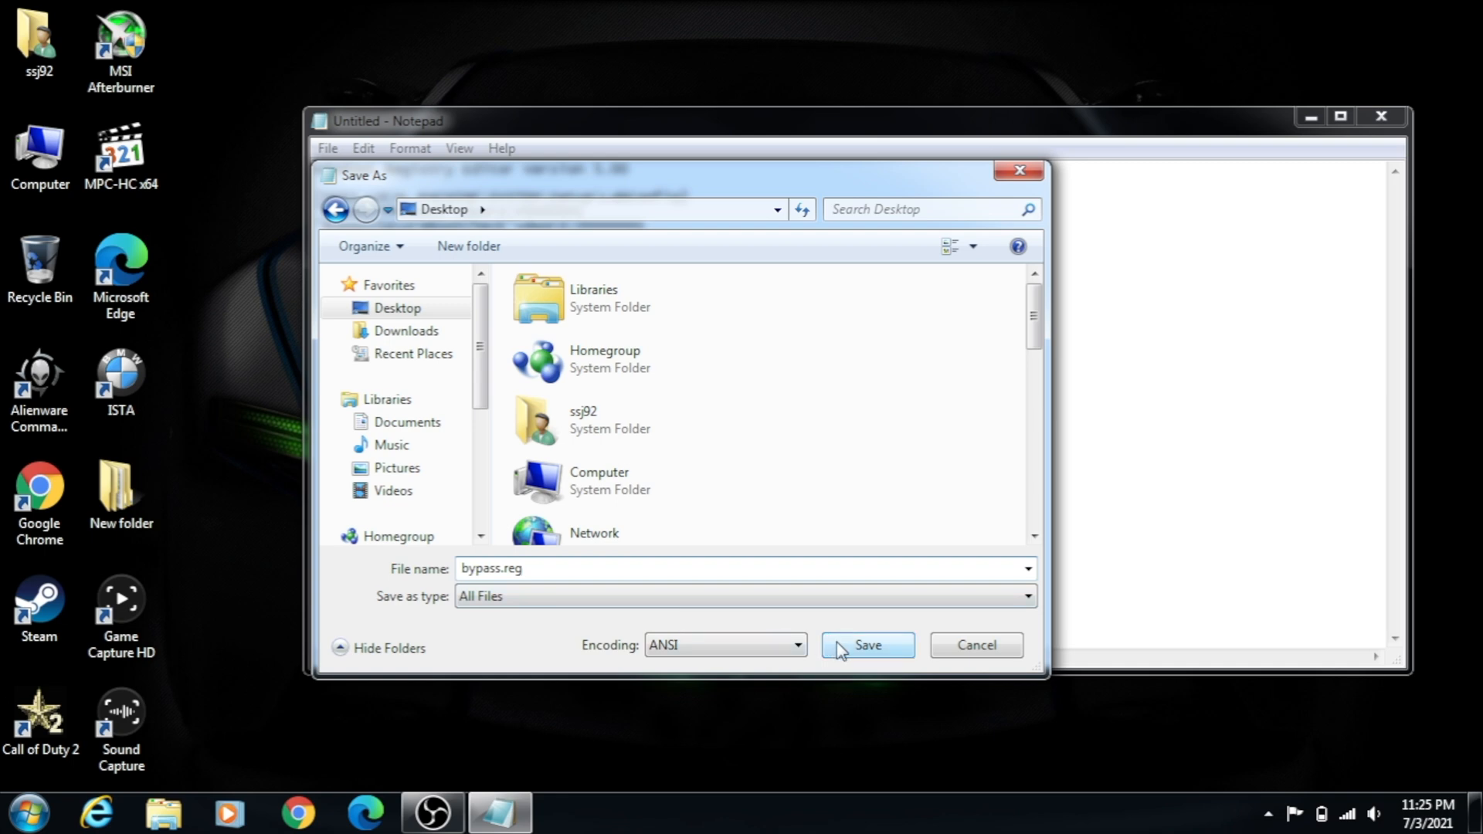
{"action": "left_click", "coordinate": [865, 644]}
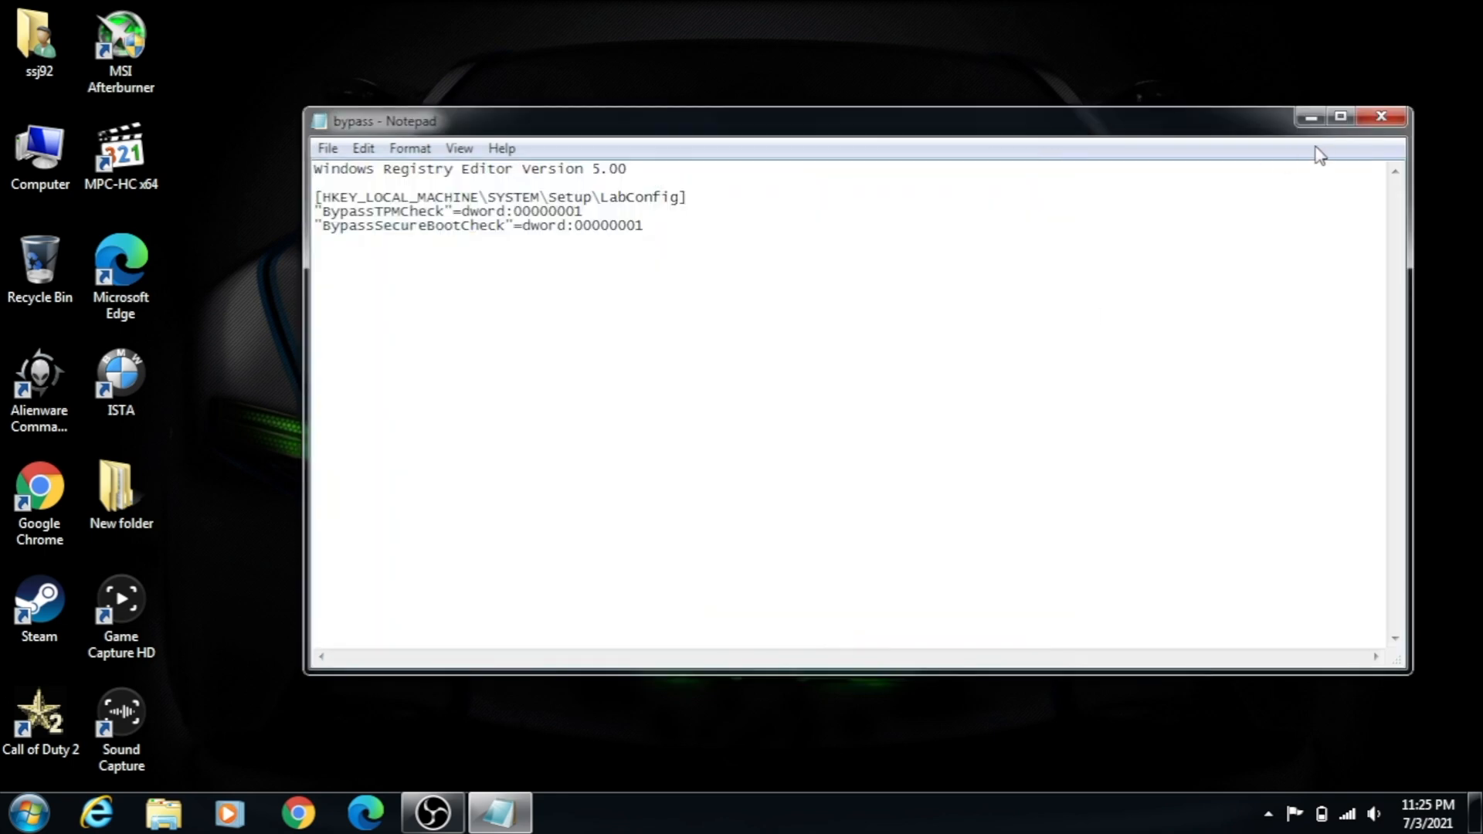
Close Notepad, copy bypass.reg into the root of drive D:, and return to Computer
{"action": "left_click", "coordinate": [1380, 117]}
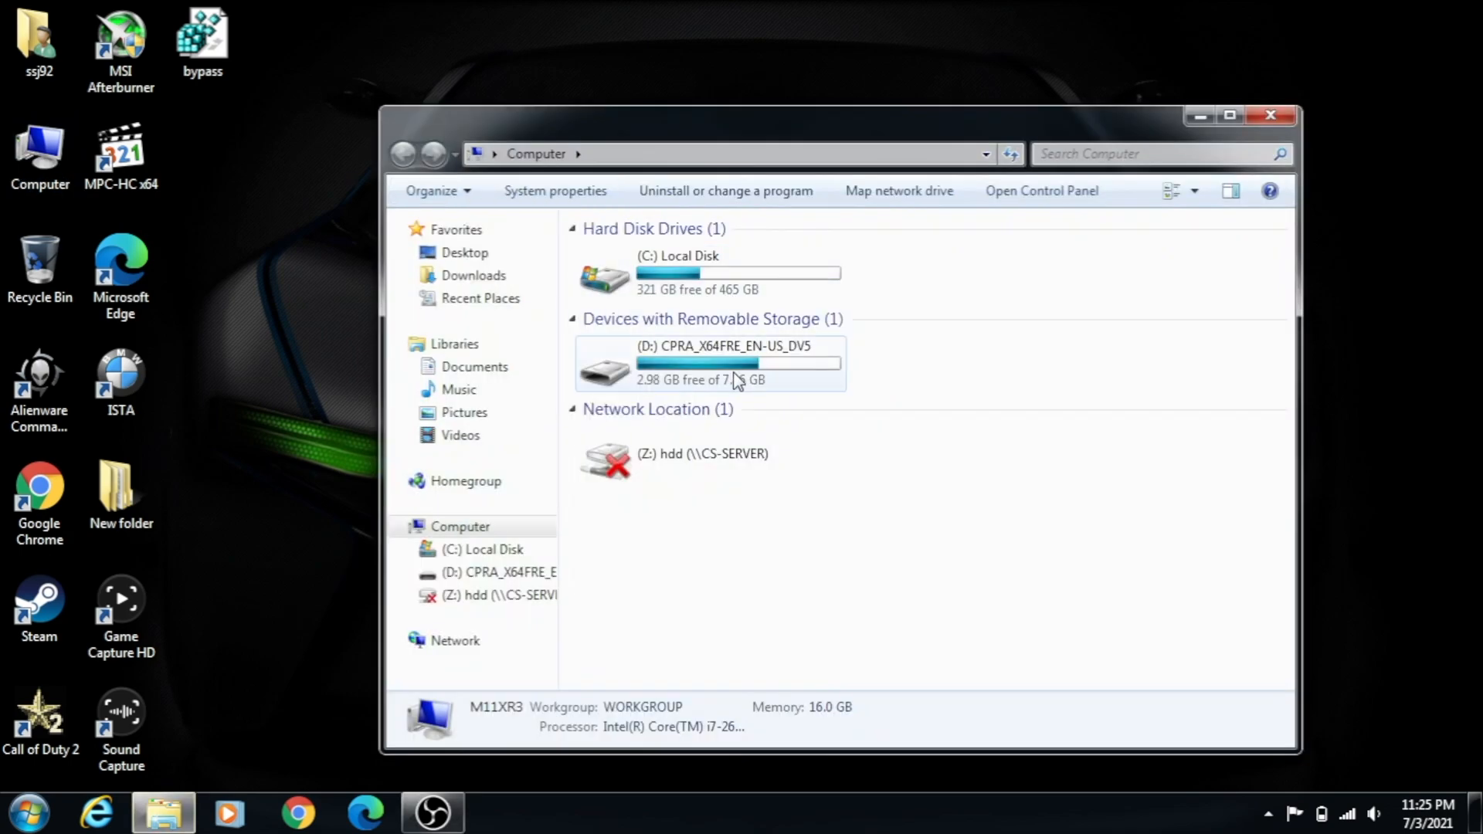
{"action": "mouse_move", "coordinate": [724, 374]}
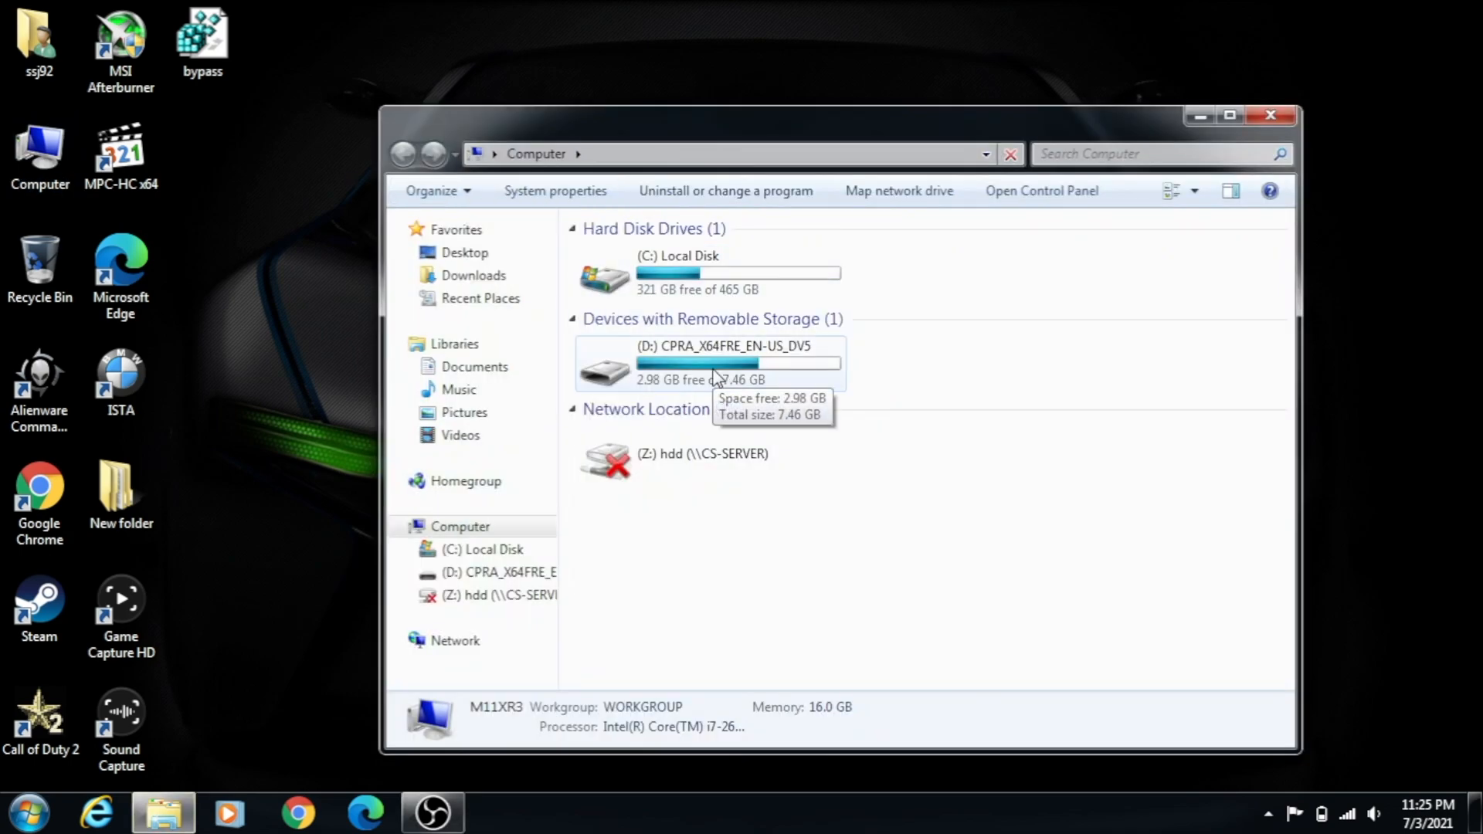
{"action": "double_click", "coordinate": [709, 363]}
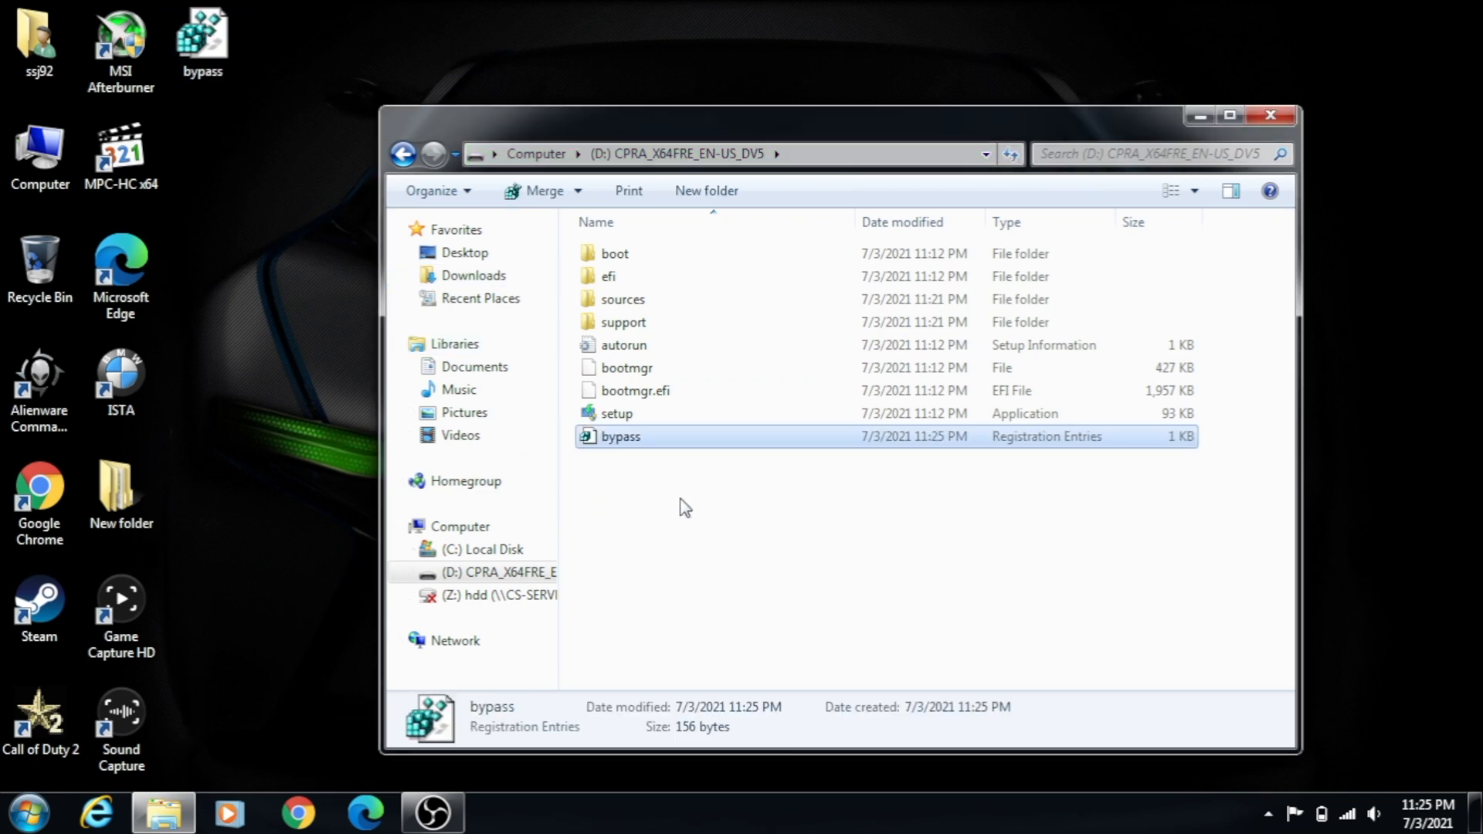
{"action": "left_click", "coordinate": [460, 526]}
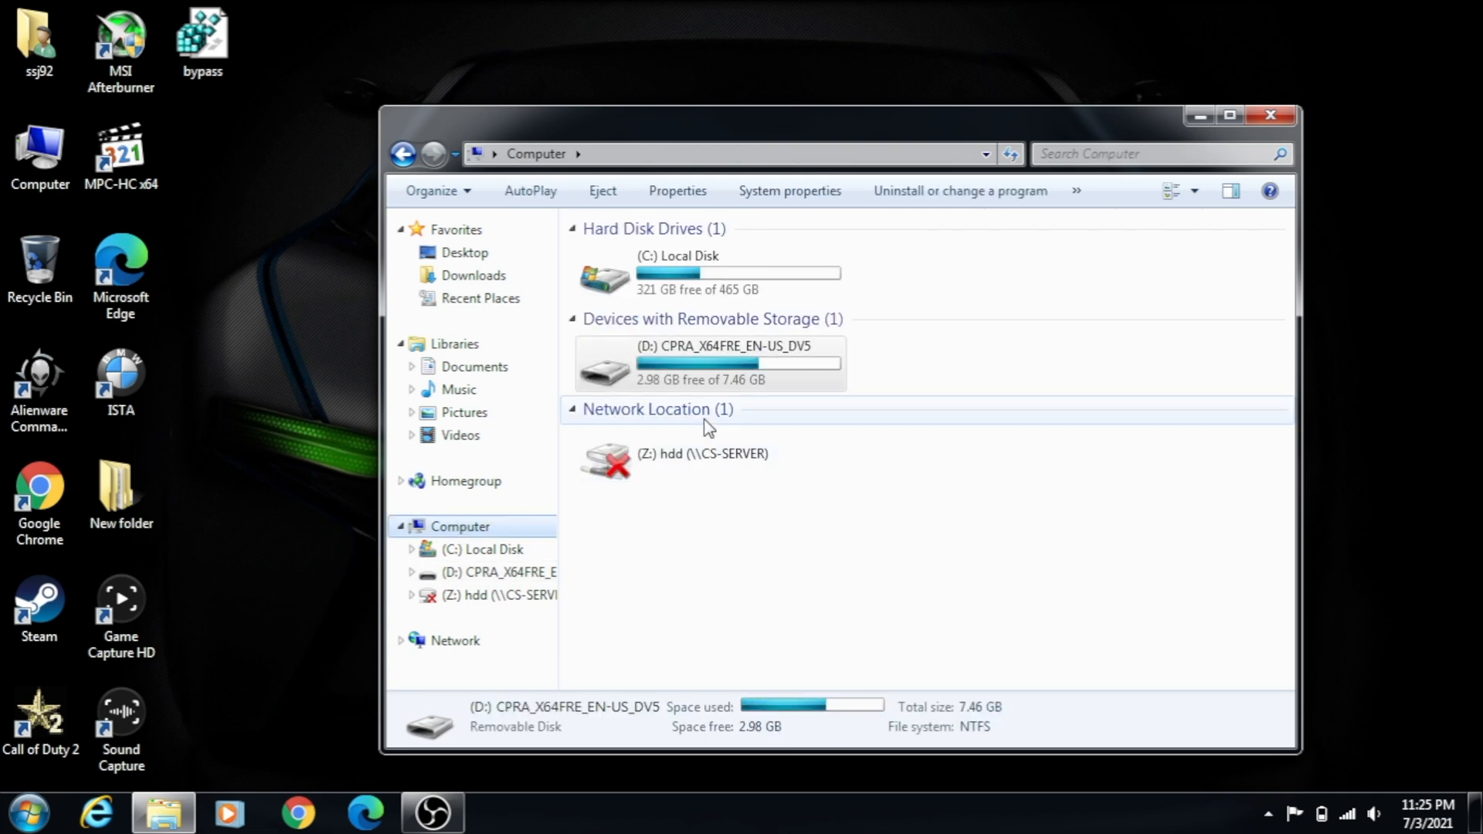
Eject the D: USB drive from its right-click menu and close Explorer
{"action": "right_click", "coordinate": [709, 364]}
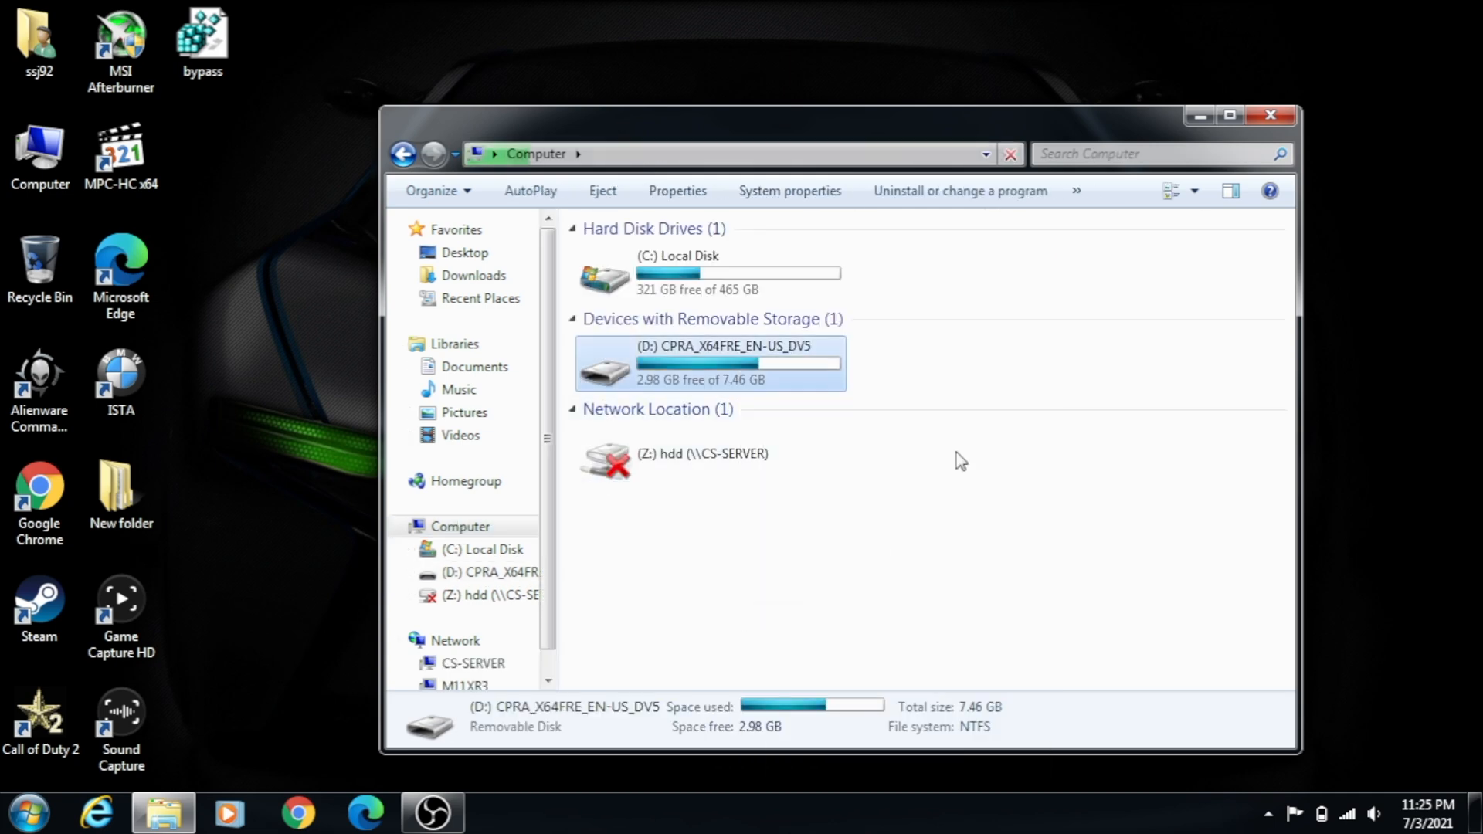
{"action": "left_click", "coordinate": [602, 190]}
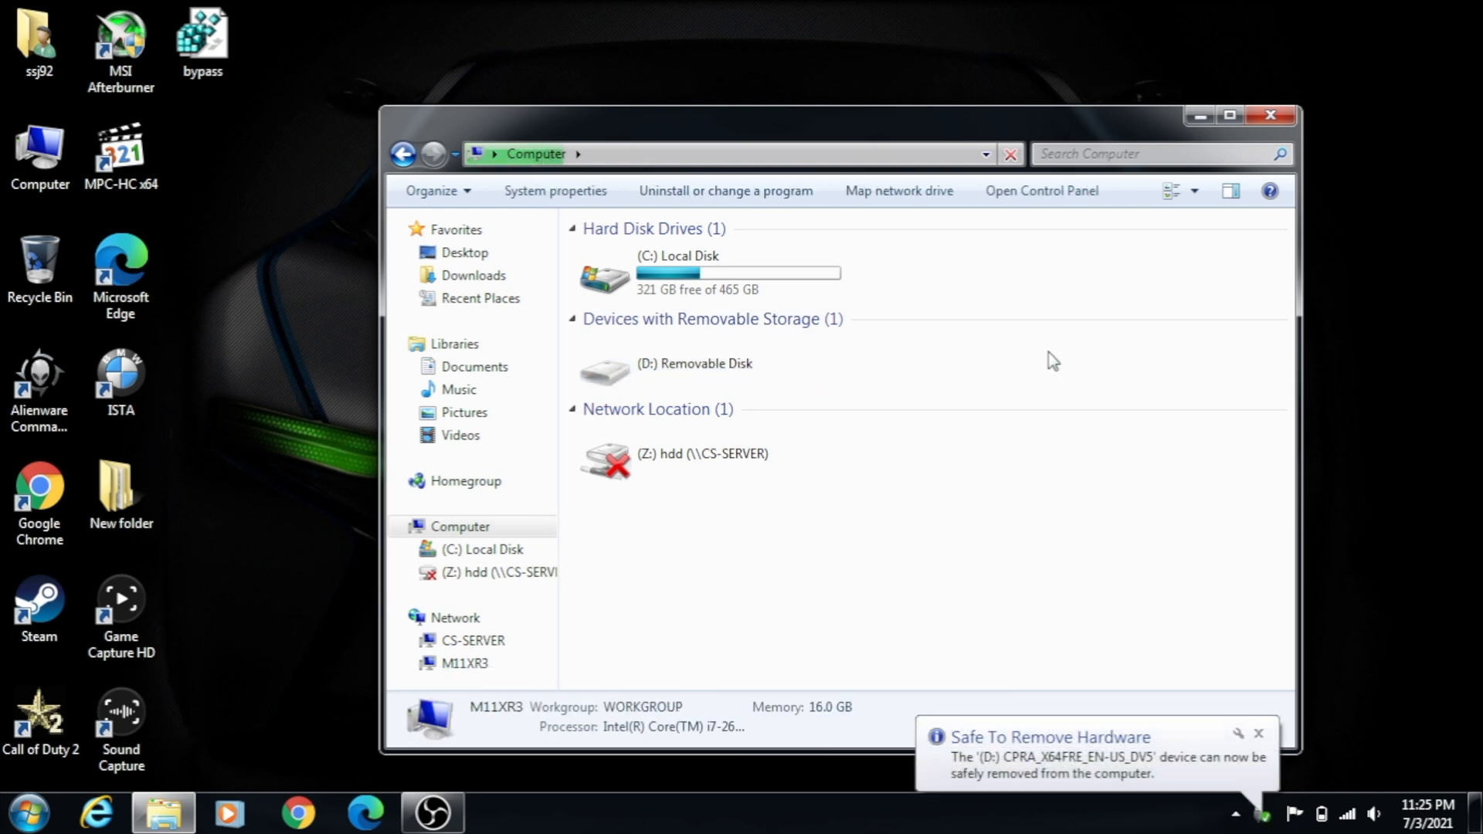
{"action": "left_click", "coordinate": [1269, 114]}
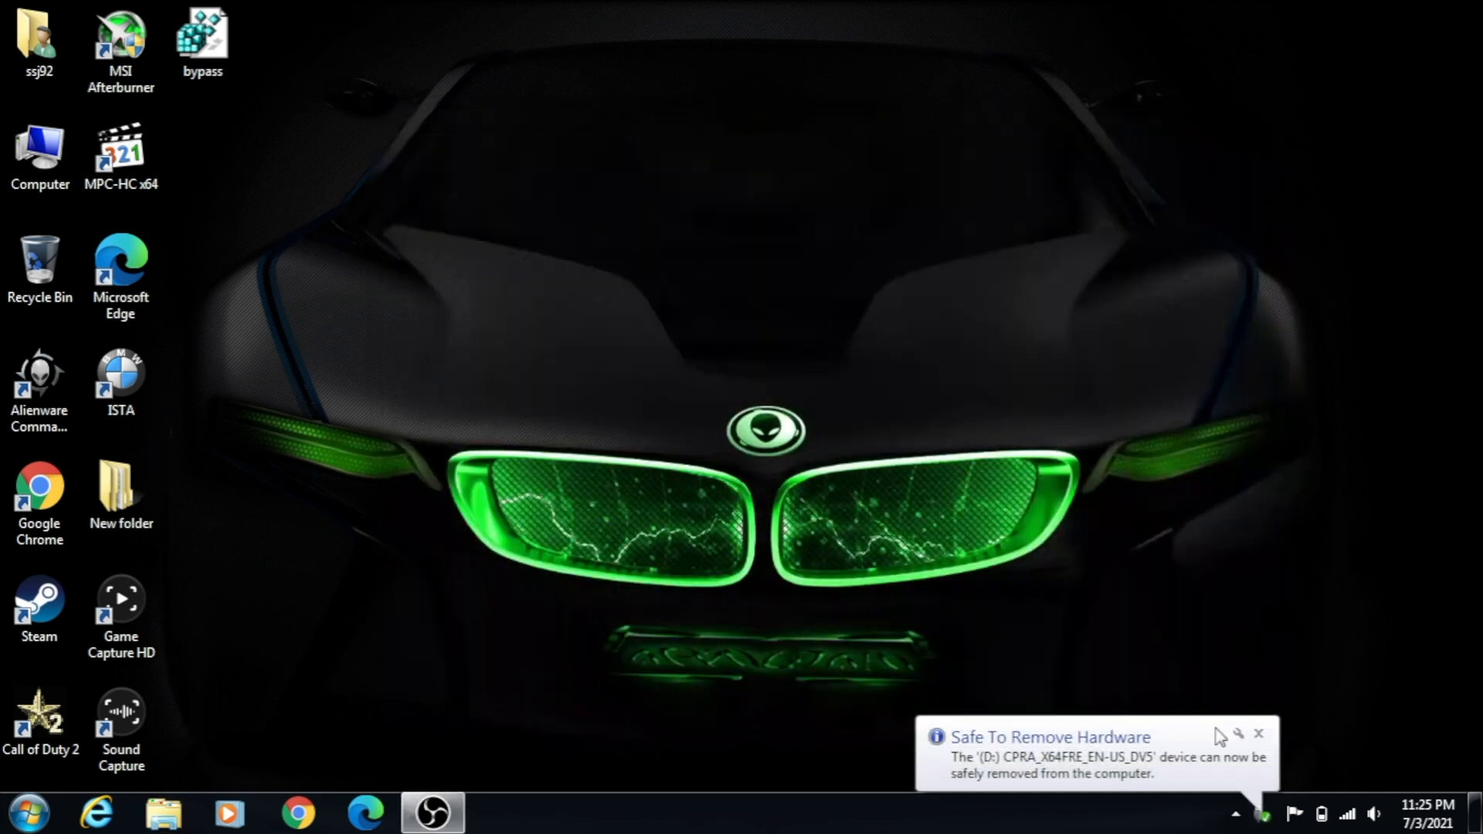